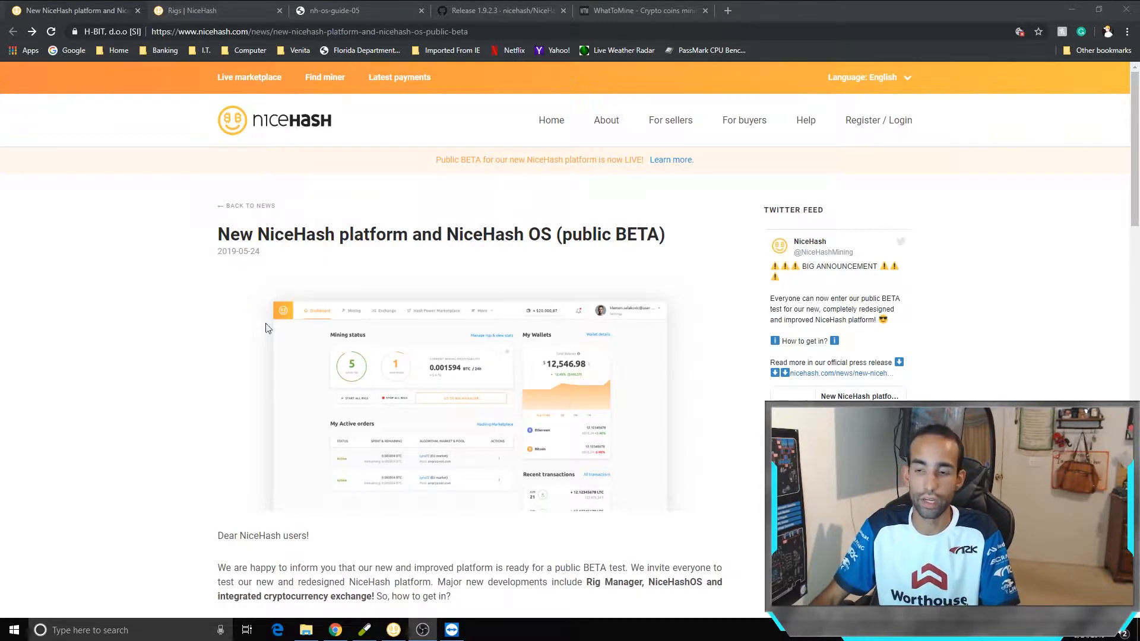
# Scroll the homepage and open the public BETA banner's 'Learn more' announcement.
pyautogui.scroll(-3)
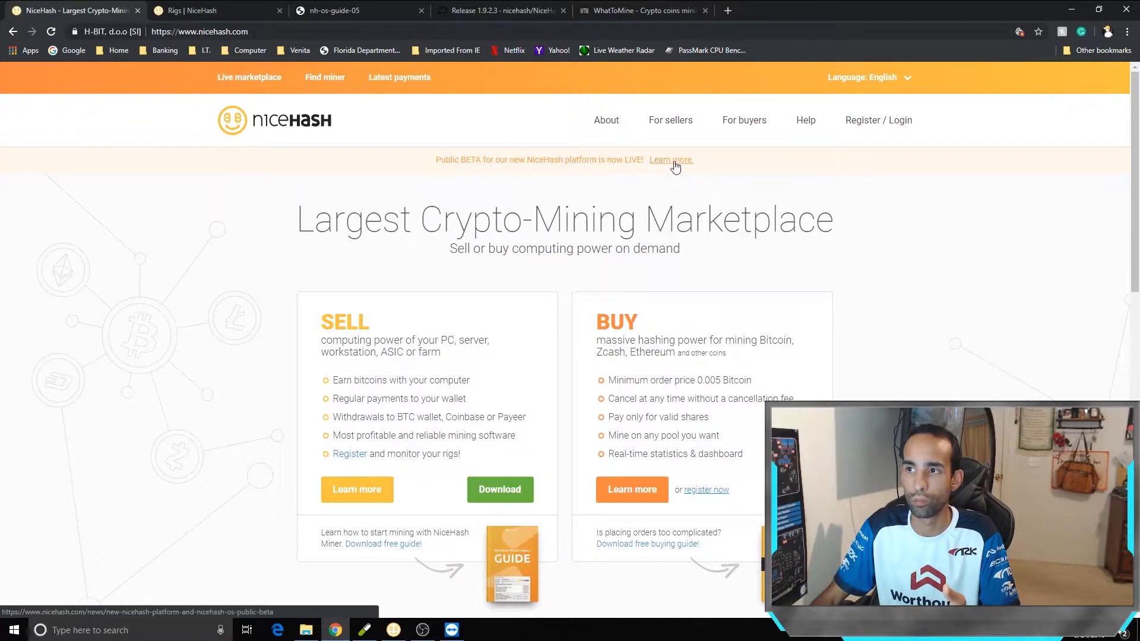
pyautogui.click(670, 160)
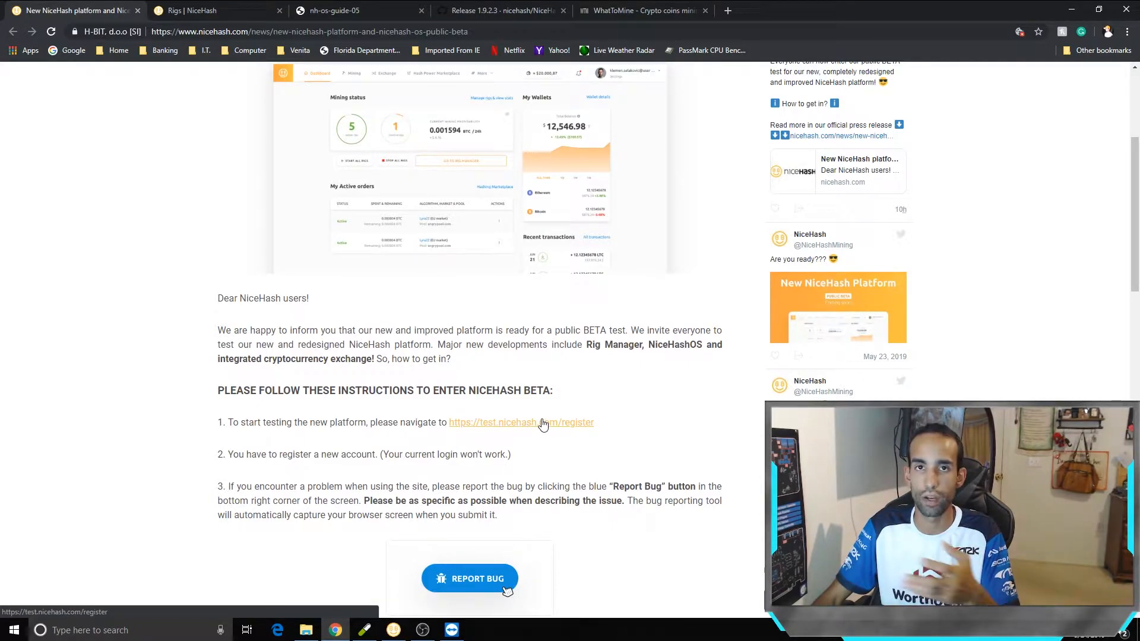
# Go to the test platform's Rigs dashboard, then the Lyra2REv3 Hashpower Marketplace for EU and USA.
pyautogui.click(188, 10)
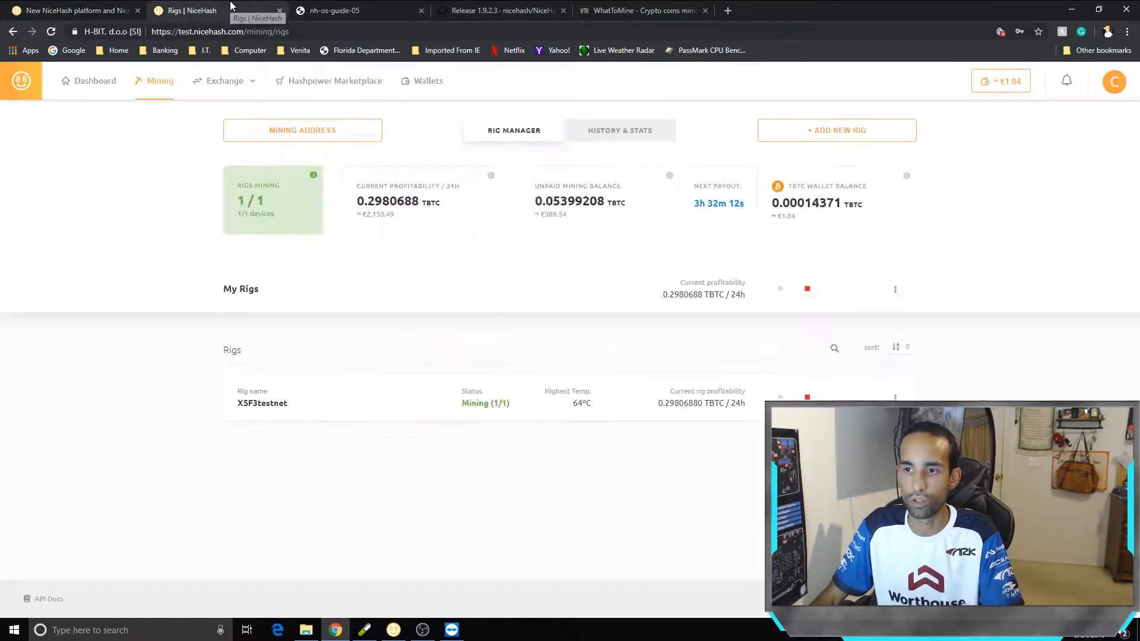
pyautogui.click(94, 81)
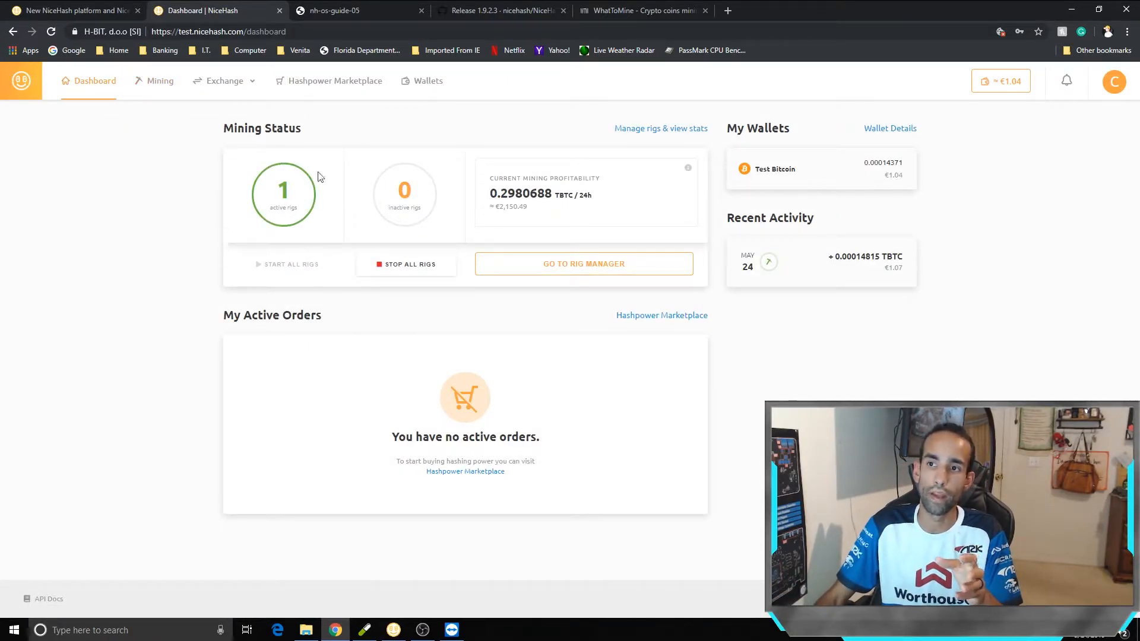
pyautogui.moveTo(638, 181)
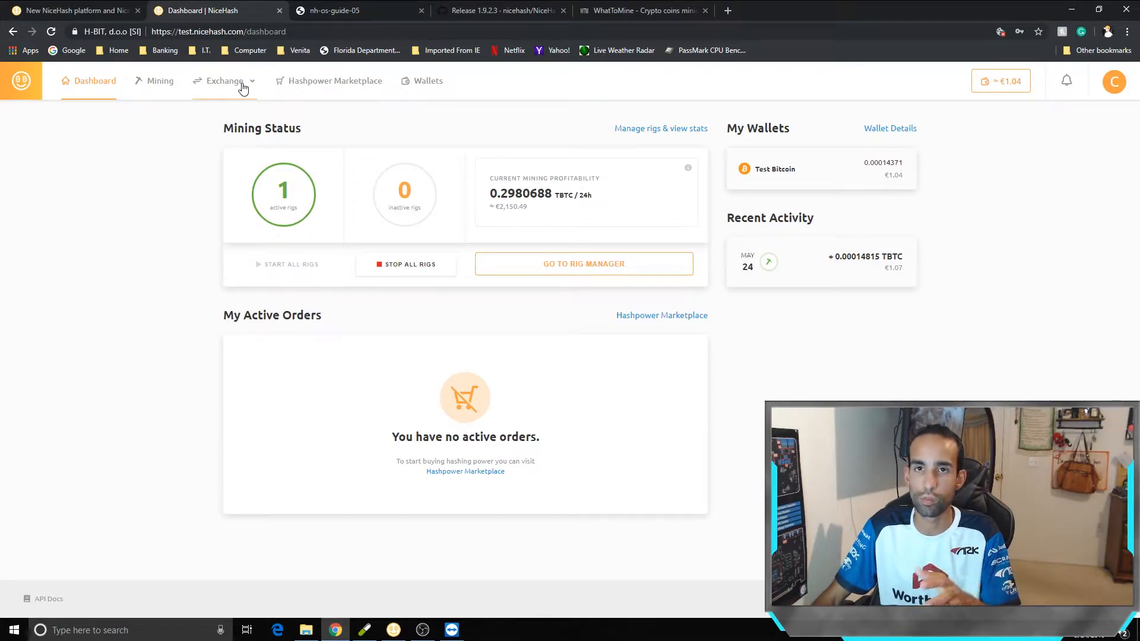
pyautogui.click(223, 81)
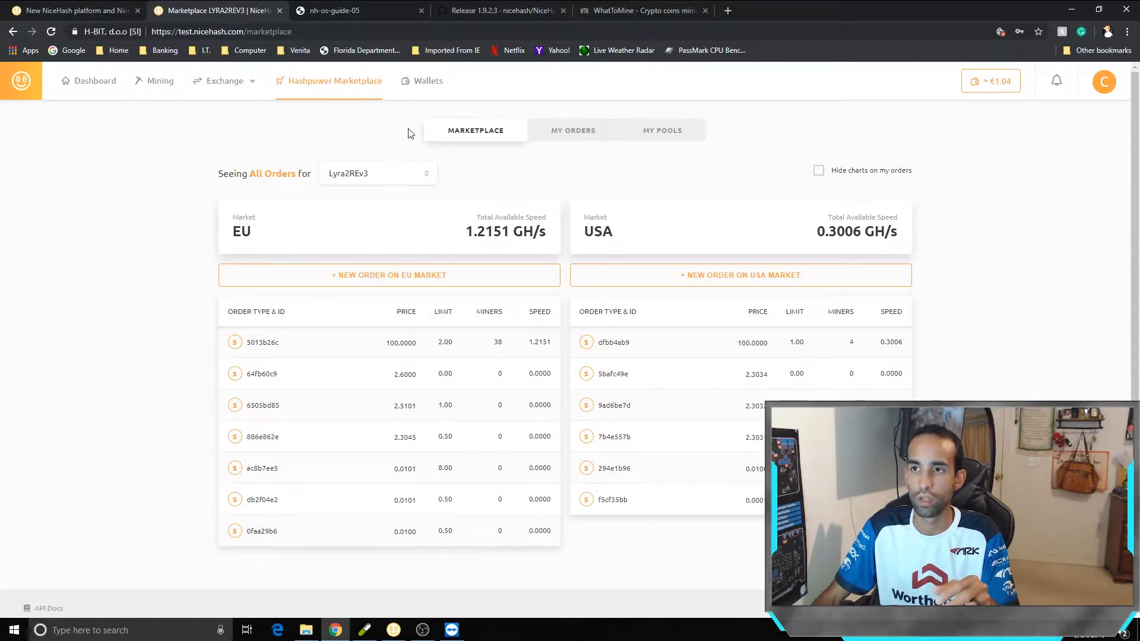
# View the Wallets Overview with about €1.04 in Test Bitcoin and expand the Exchange menu.
pyautogui.click(428, 81)
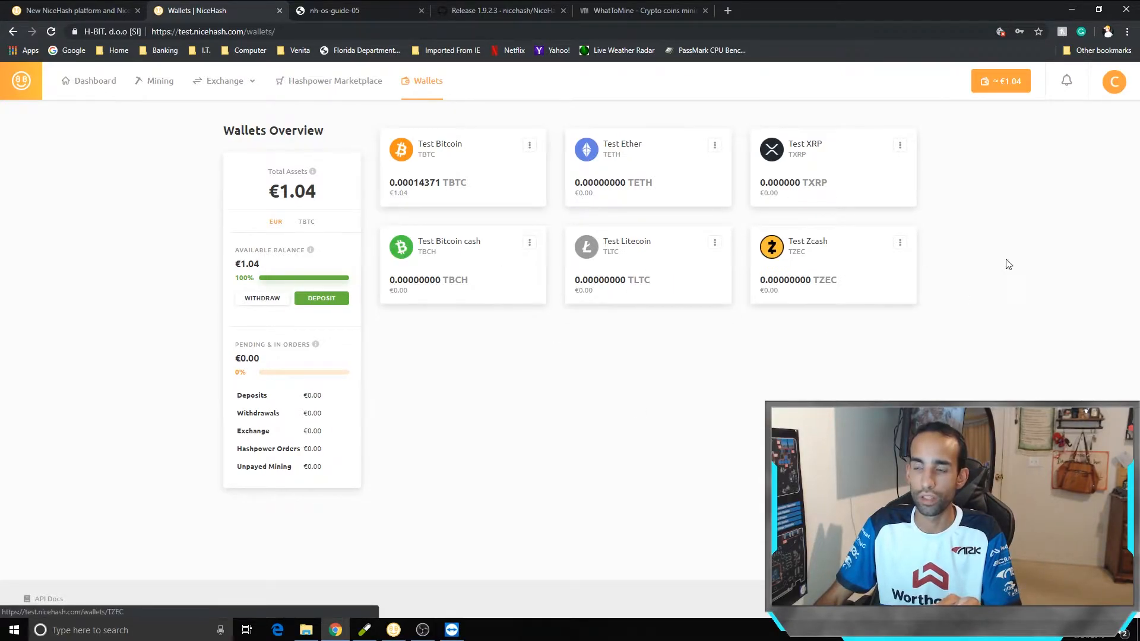
pyautogui.click(224, 81)
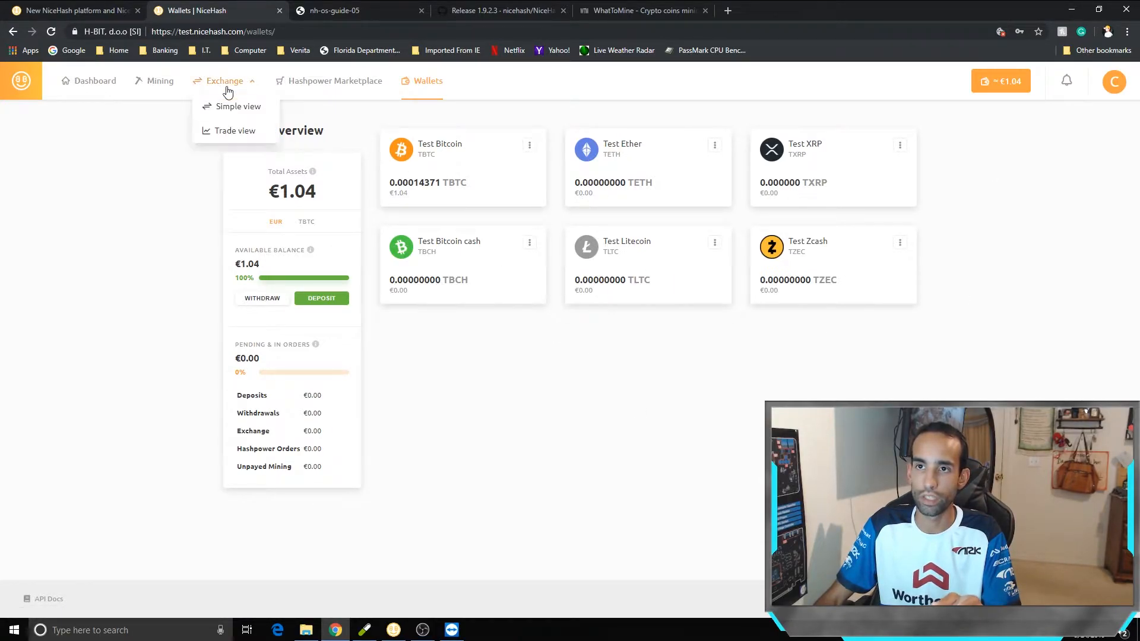
# View the TETH-TBTC trade view, then exit to the Rig Manager showing XSF3testnet mining.
pyautogui.click(234, 131)
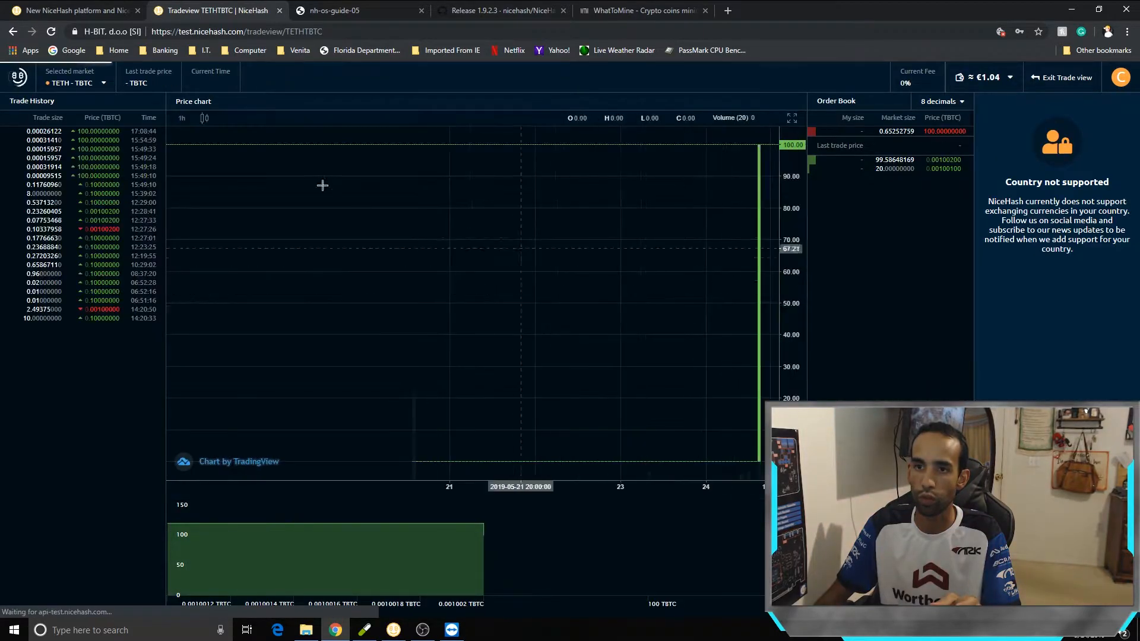
pyautogui.click(75, 82)
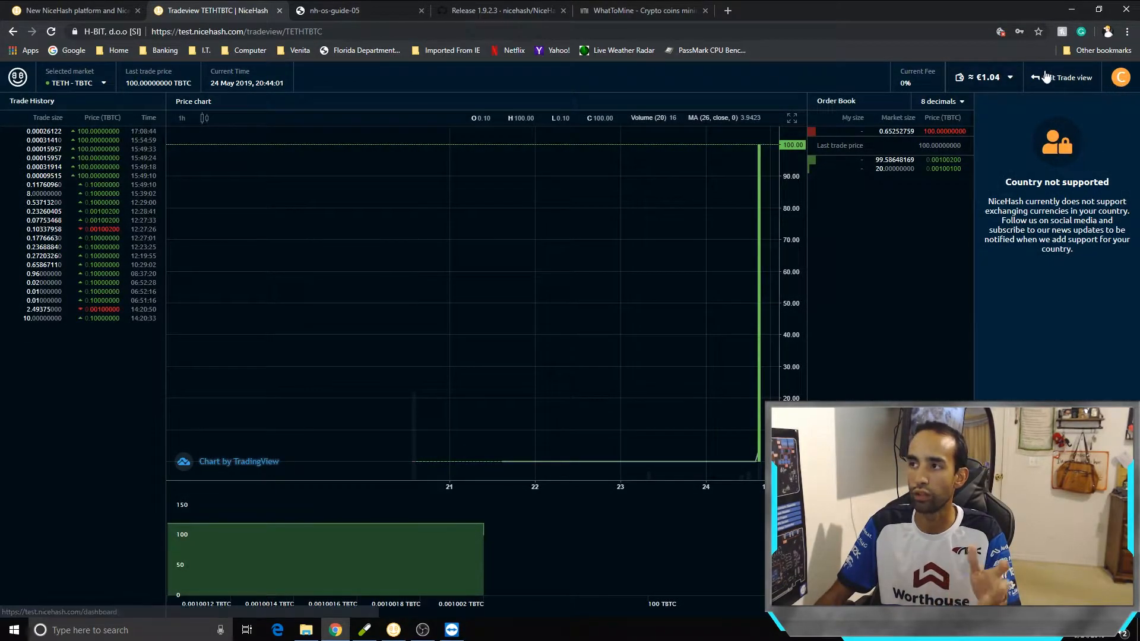
pyautogui.click(1063, 77)
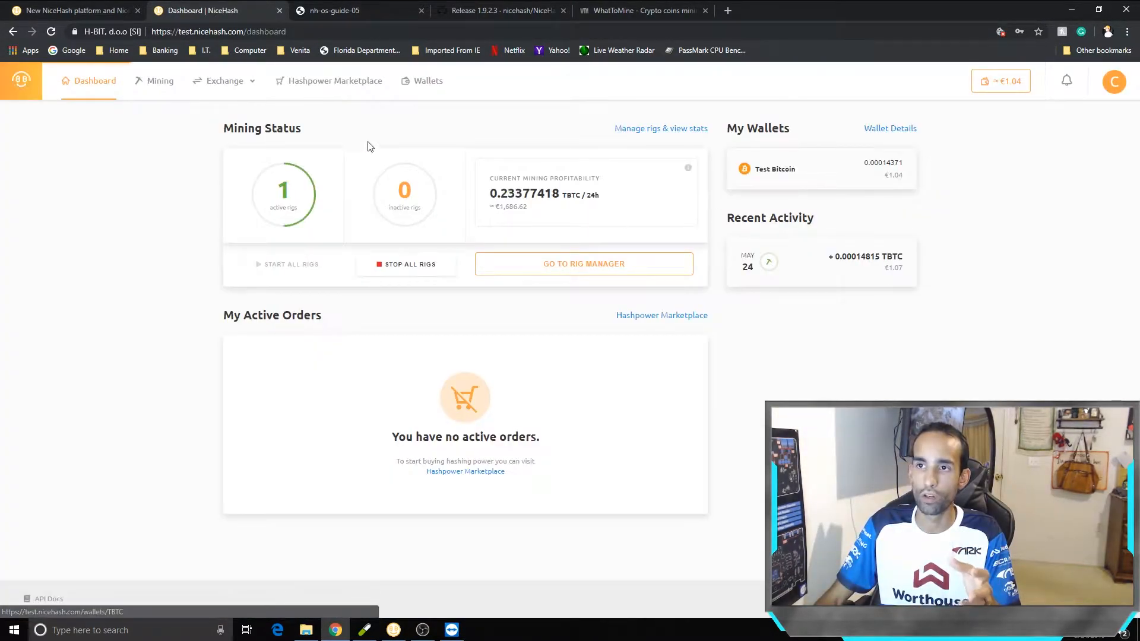
pyautogui.click(427, 81)
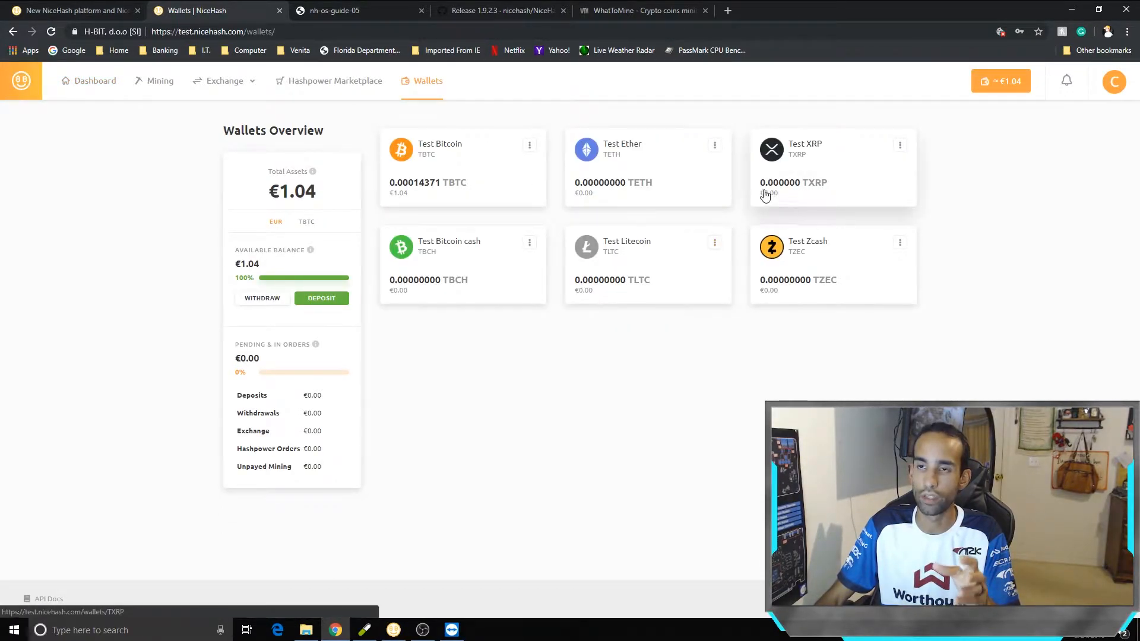
pyautogui.click(159, 81)
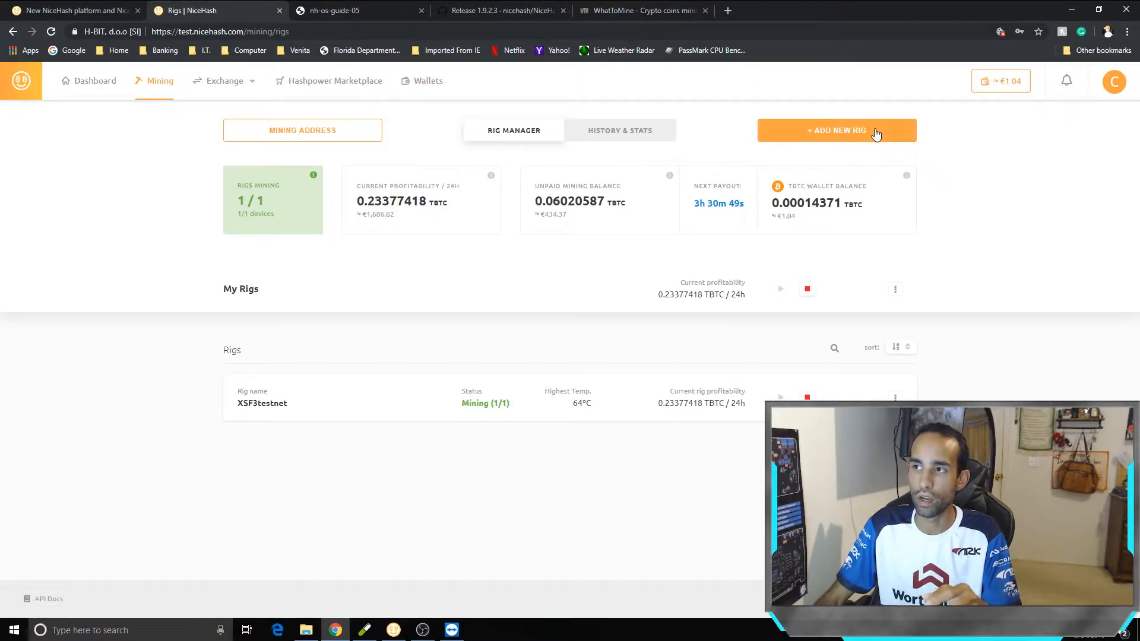
# Start adding a new rig and bring up the remote NiceHash Miner listing the RX 590.
pyautogui.click(837, 130)
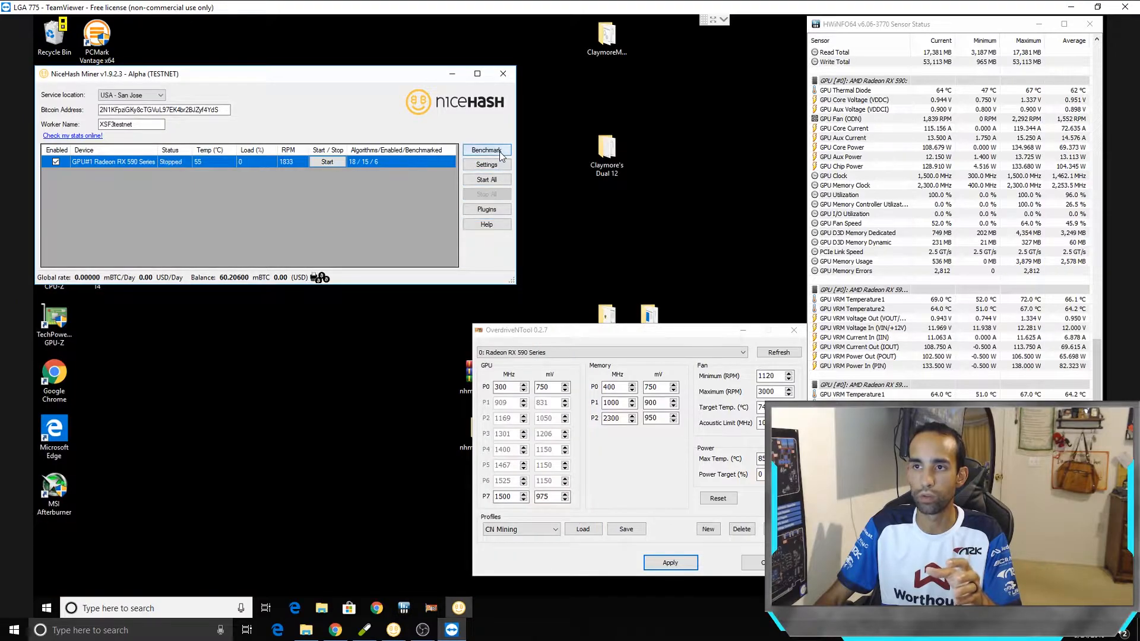
# Run Benchmark in NiceHash Miner, then return to the site's Miner-or-OS mining option choice.
pyautogui.click(486, 150)
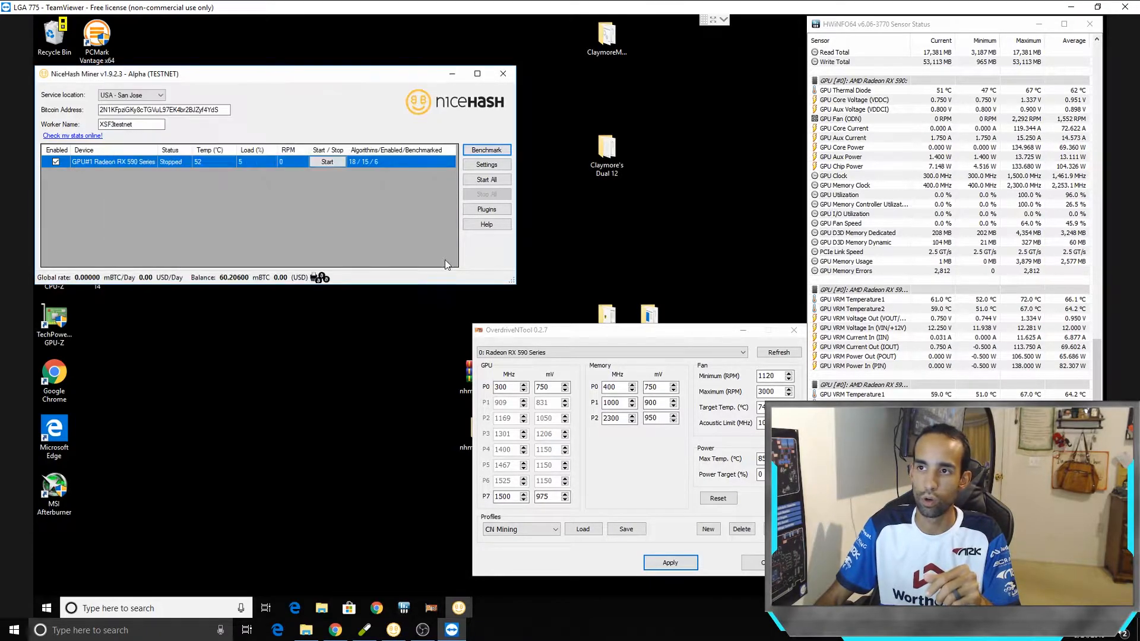
pyautogui.click(328, 162)
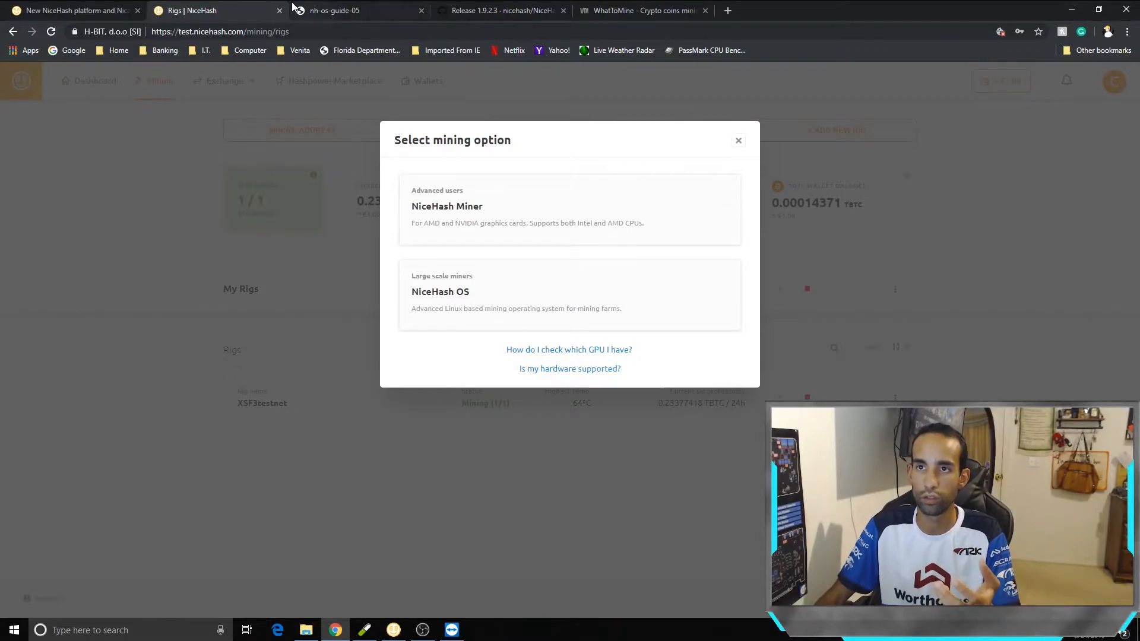
# Expand the NiceHash OS option showing version 1.0.9-beta-testnet for Linux (450 MB) with download and guide.
pyautogui.click(73, 10)
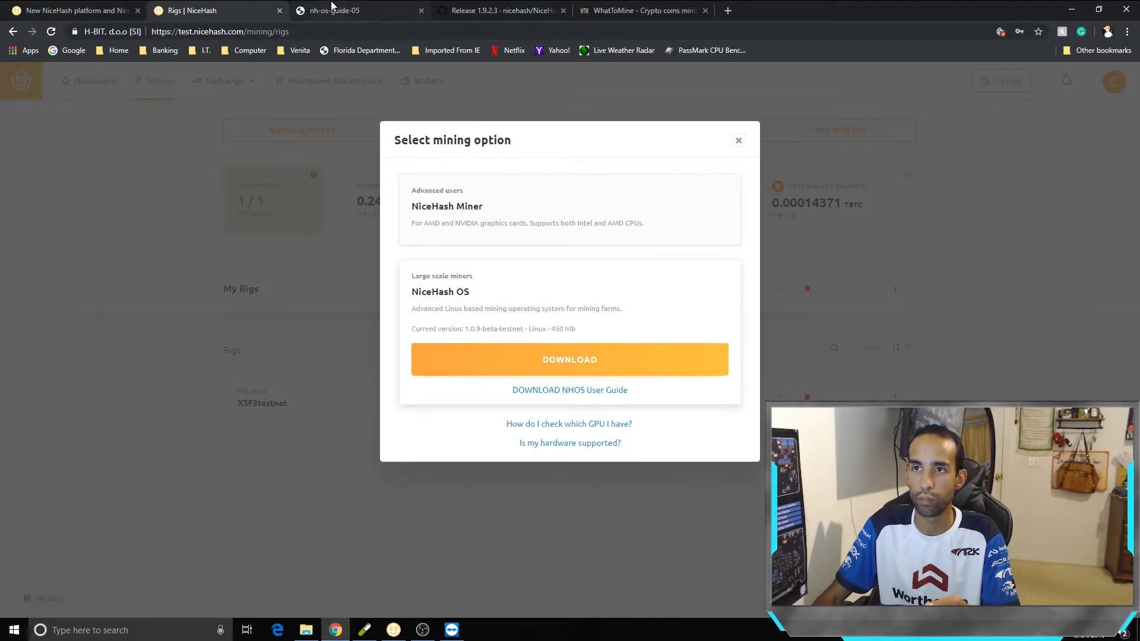
# Read through the nh-os-guide-05 PDF, then close the mining option dialog on the Rigs tab.
pyautogui.click(334, 11)
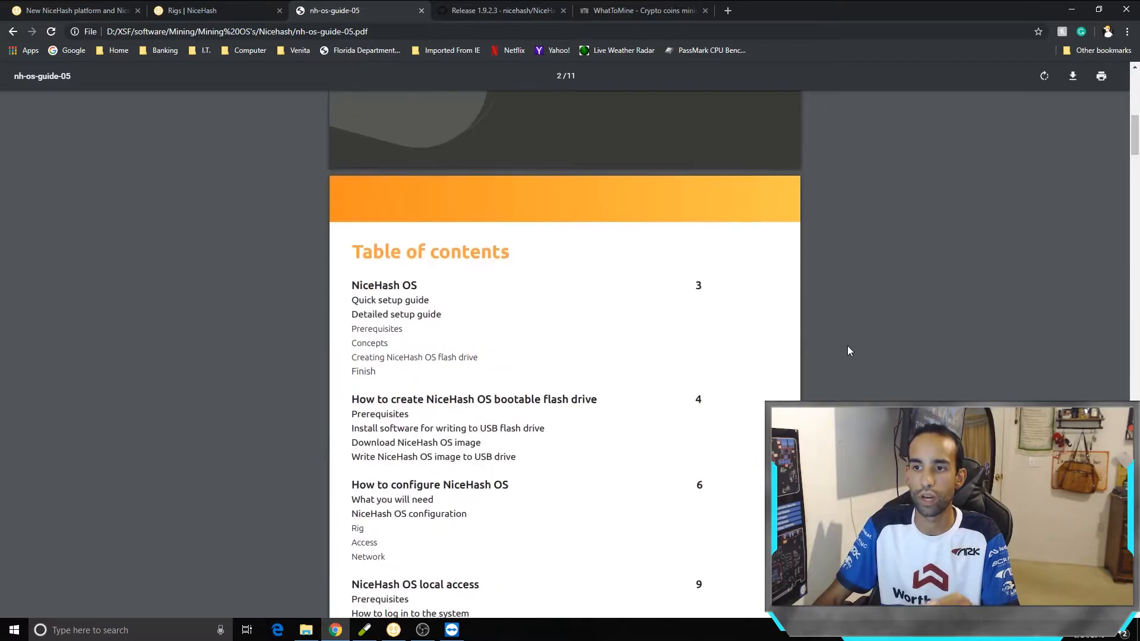
pyautogui.scroll(-3)
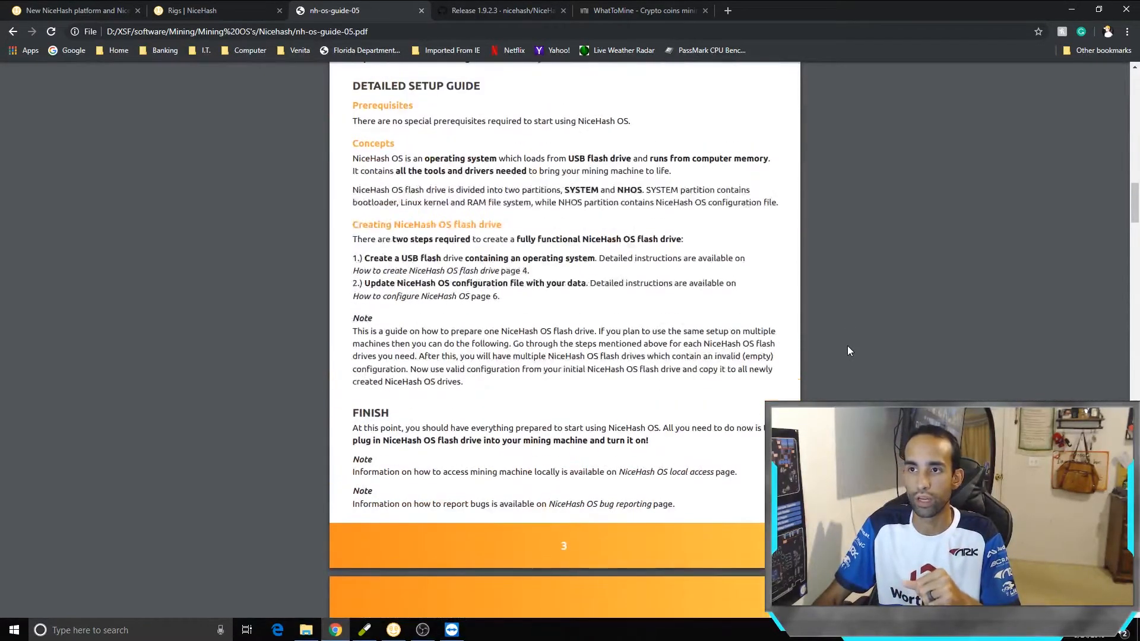
pyautogui.scroll(-3)
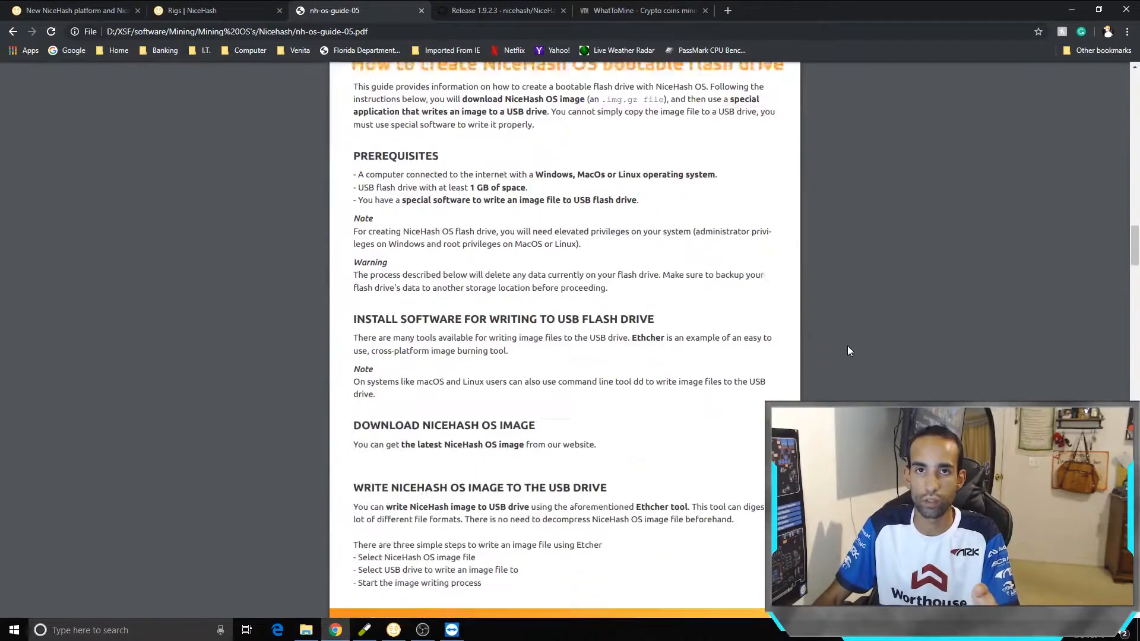
pyautogui.scroll(-3)
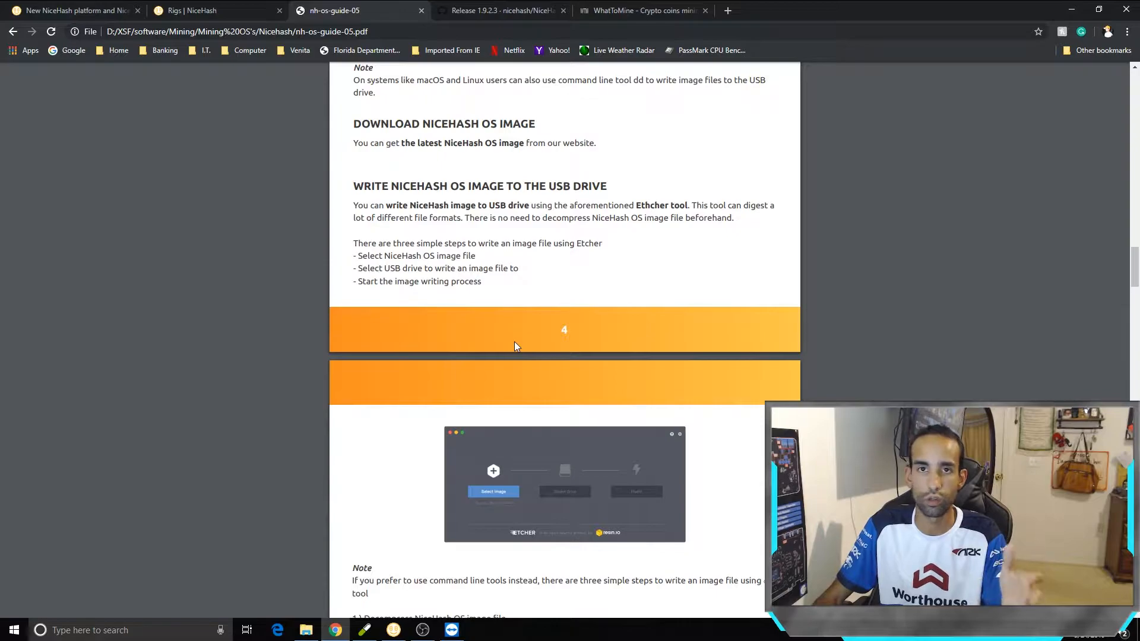
pyautogui.scroll(-3)
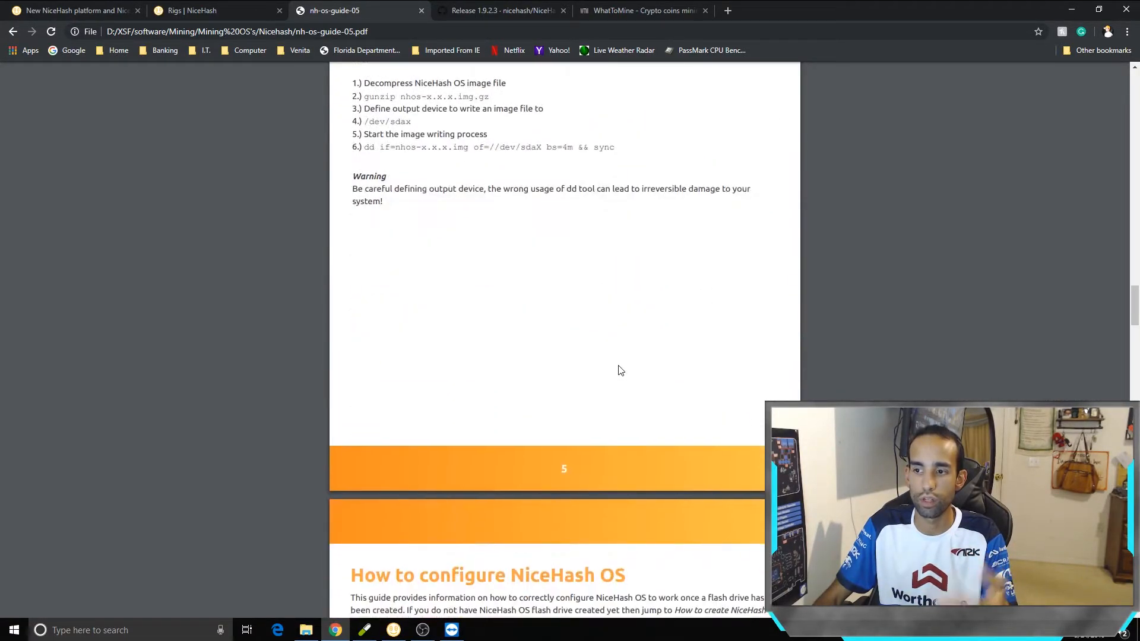
pyautogui.scroll(-3)
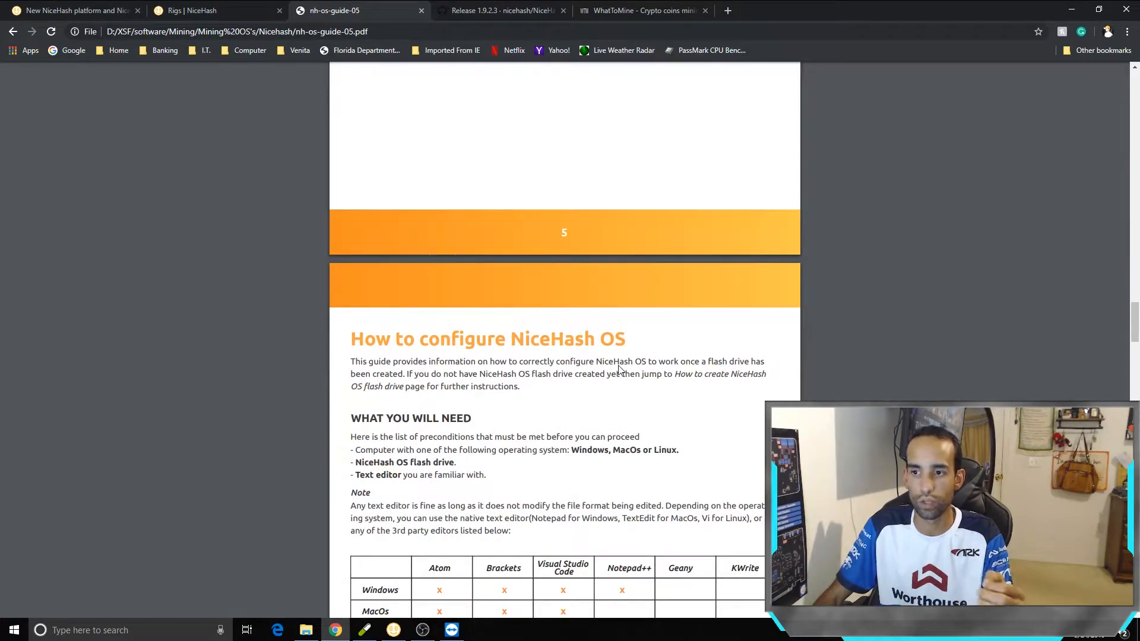
pyautogui.scroll(-3)
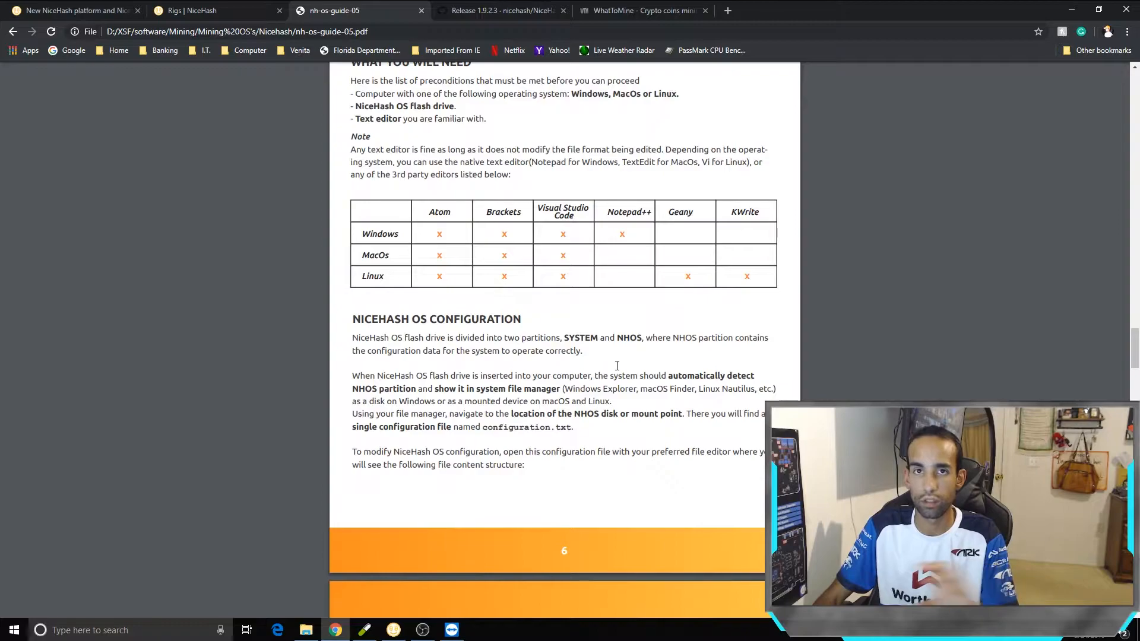
pyautogui.scroll(-3)
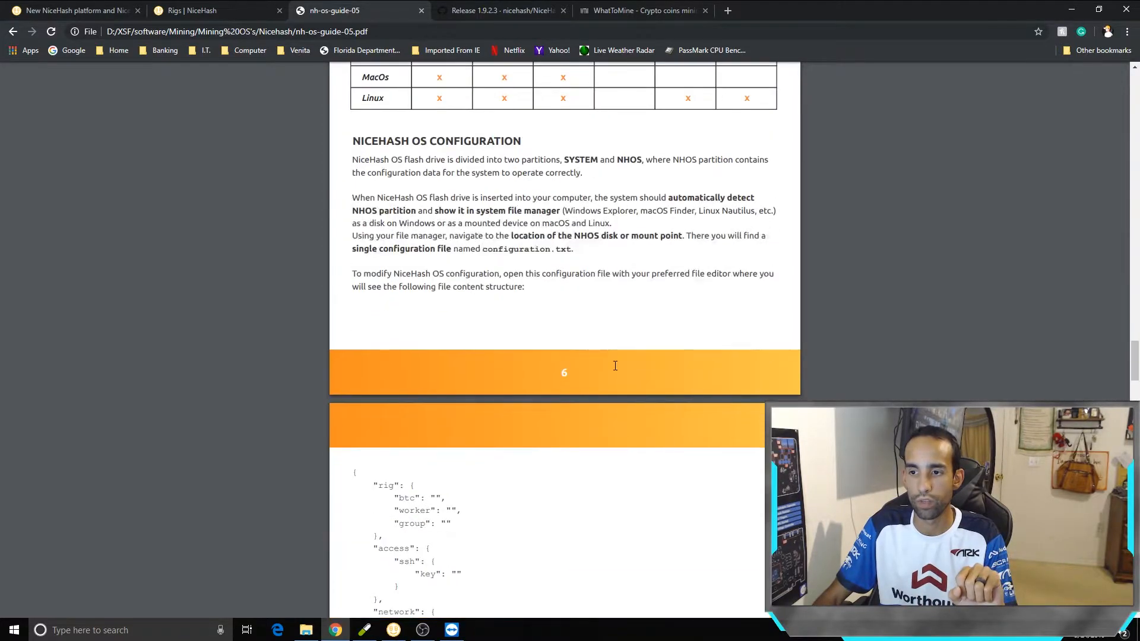
pyautogui.scroll(-3)
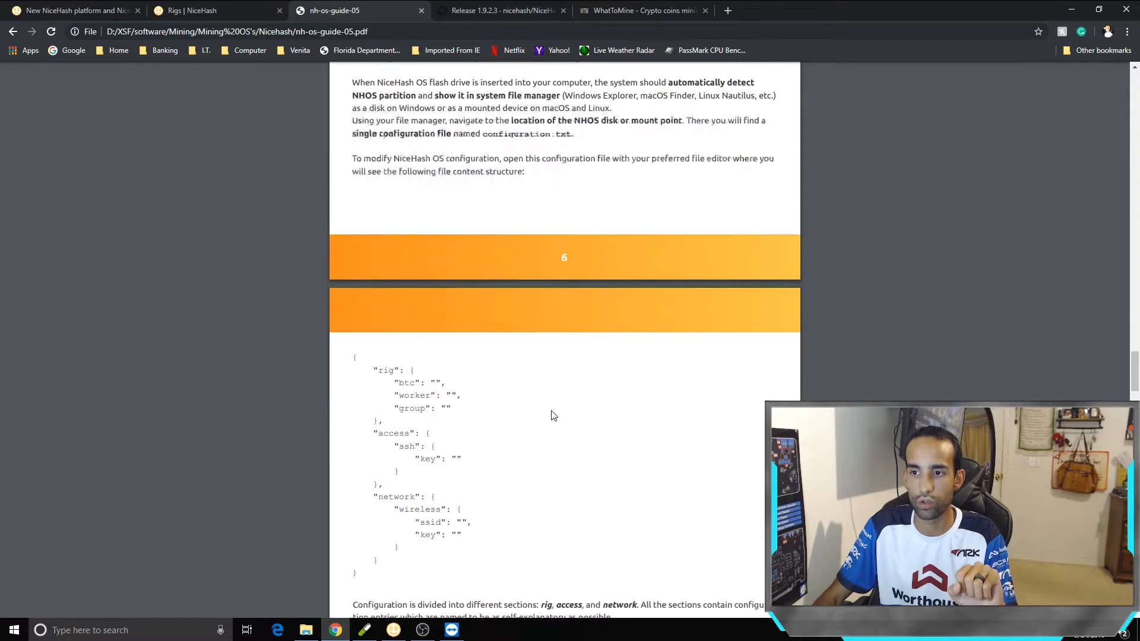
pyautogui.scroll(-3)
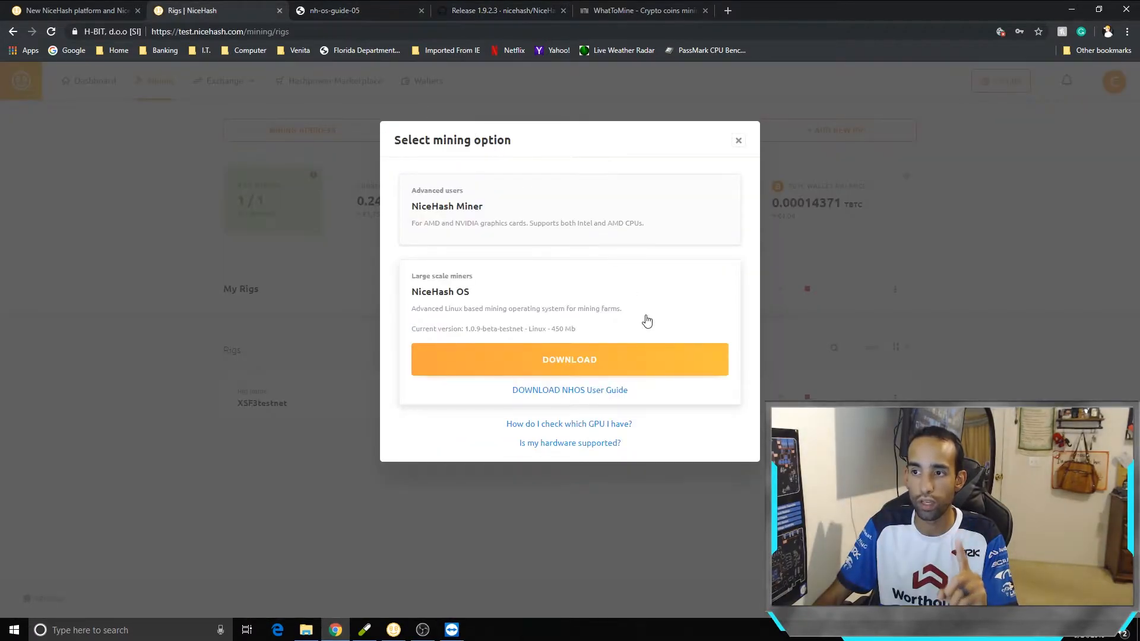
pyautogui.click(738, 139)
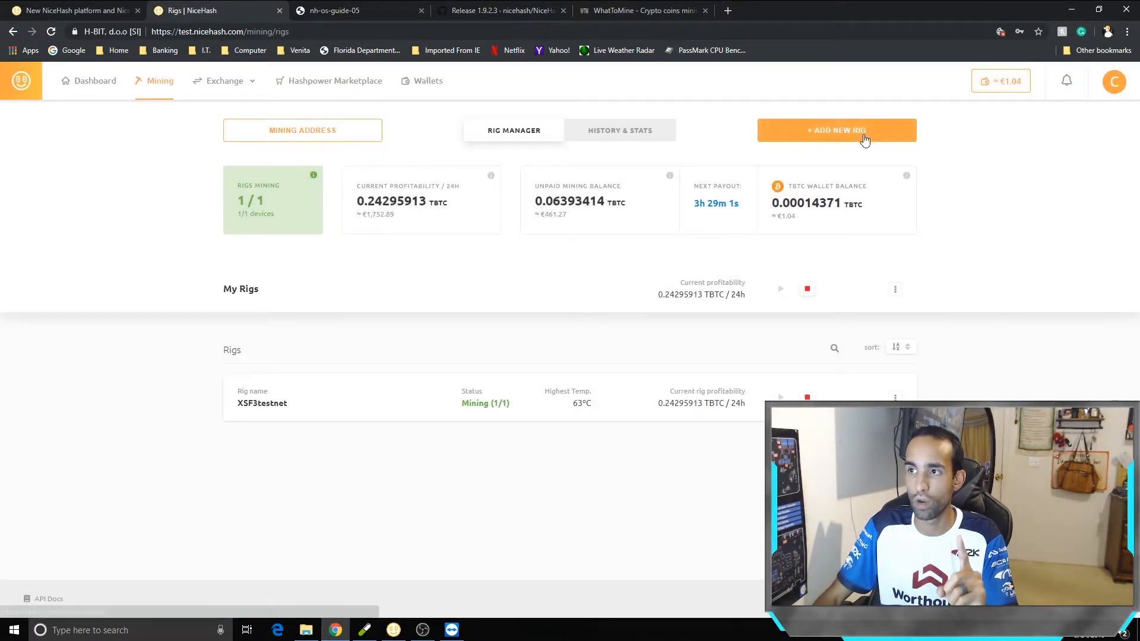
# From Wallets, open the Test Bitcoin wallet and its Deposit dialog showing 0.00014371 TBTC.
pyautogui.click(428, 81)
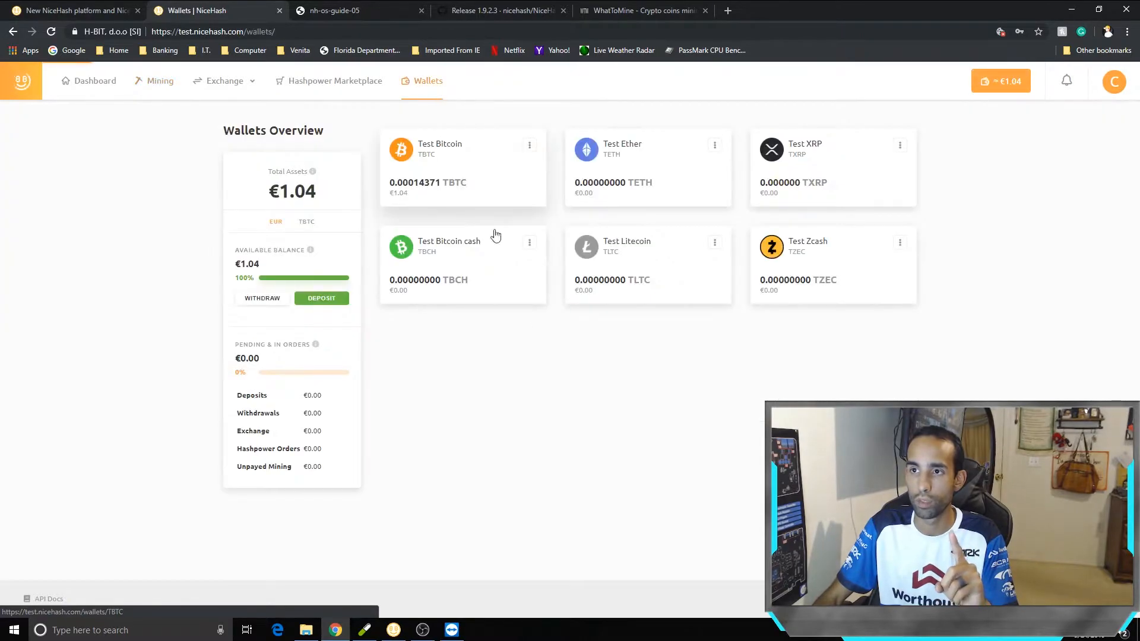
pyautogui.click(440, 149)
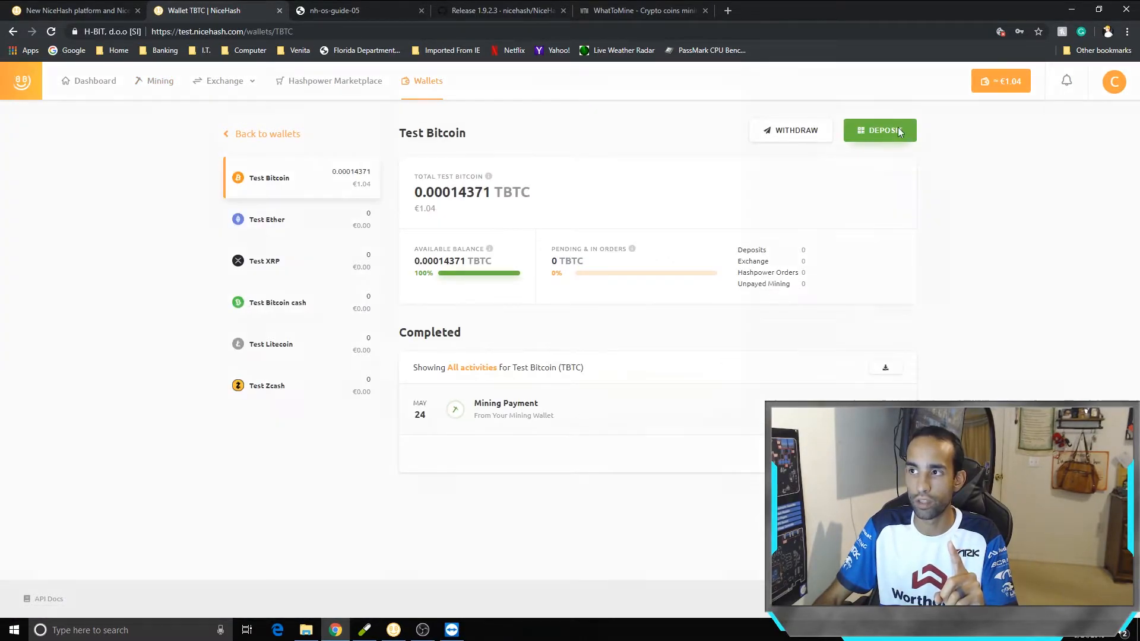
pyautogui.click(879, 131)
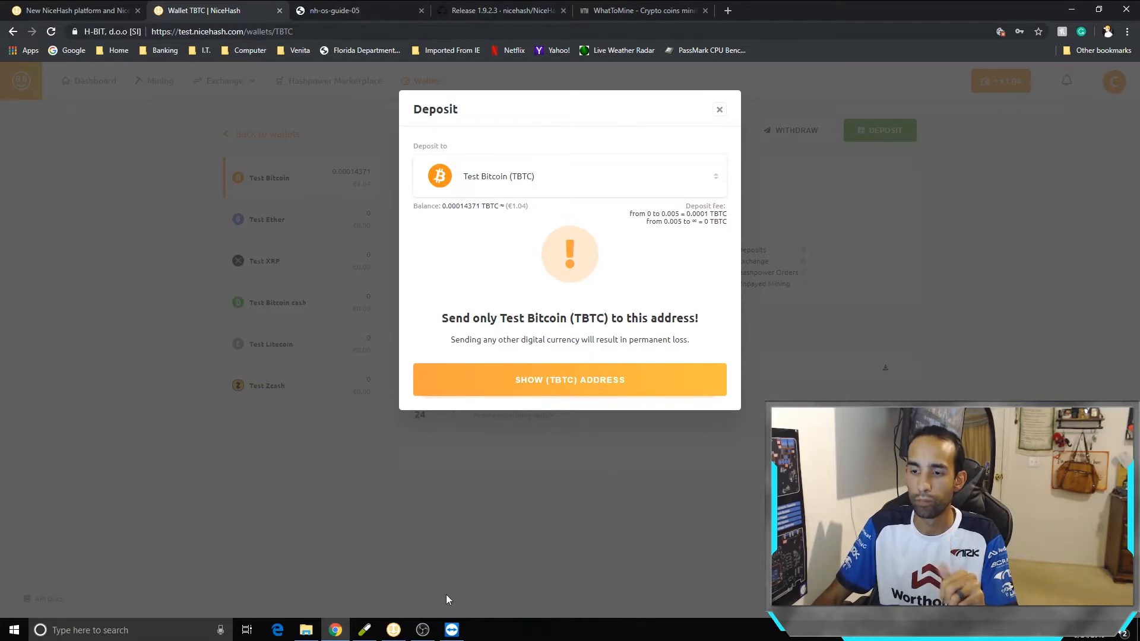
pyautogui.click(357, 10)
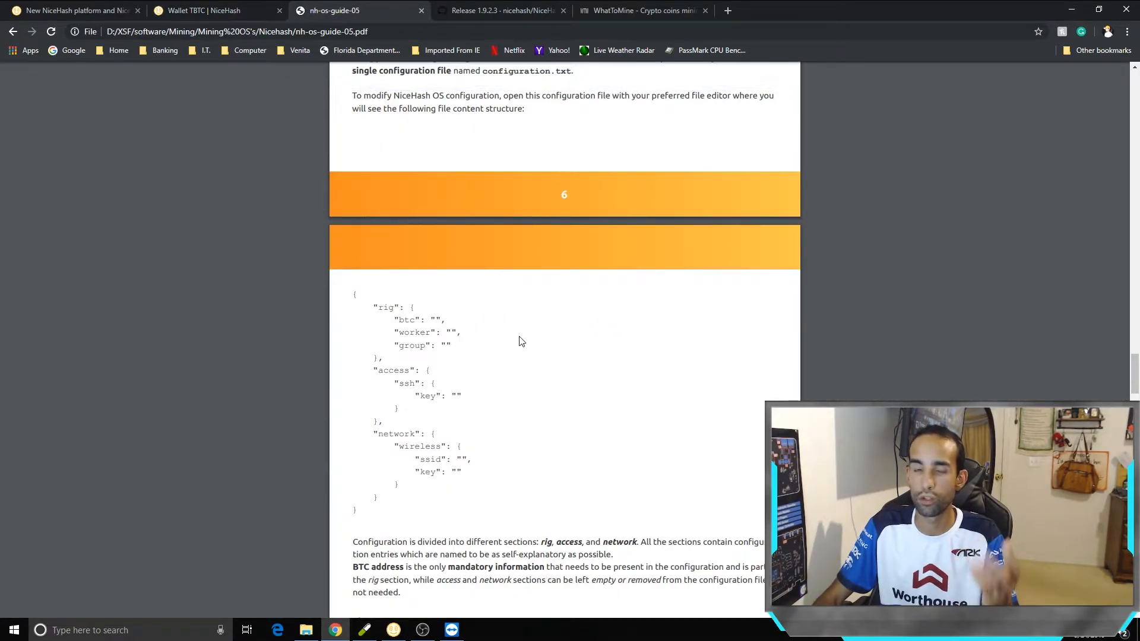
pyautogui.moveTo(560, 366)
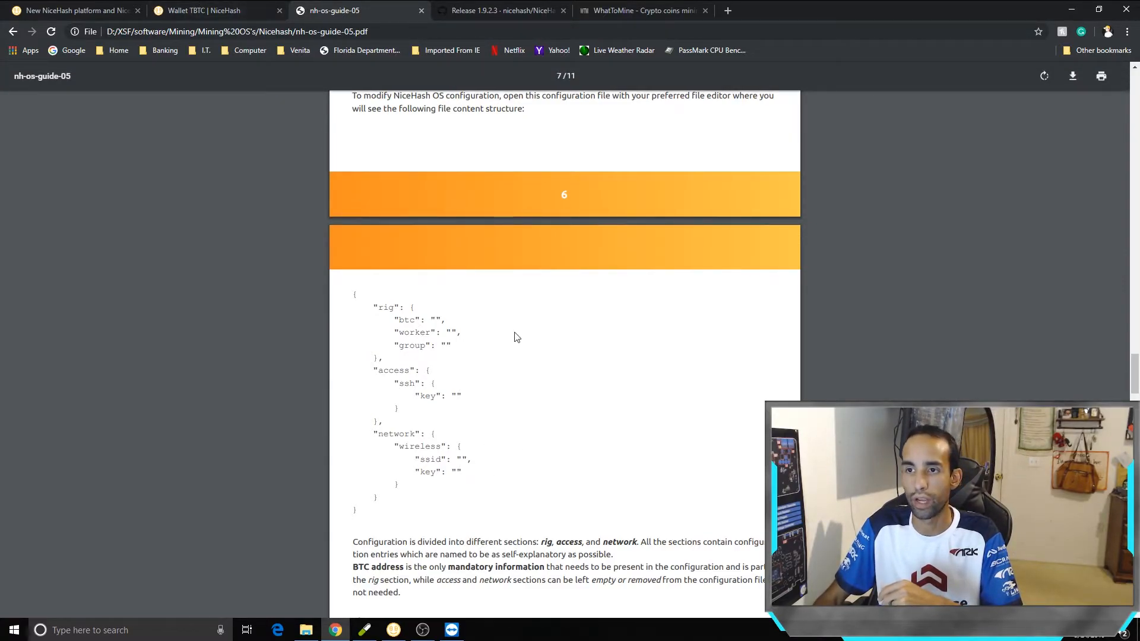
pyautogui.scroll(-3)
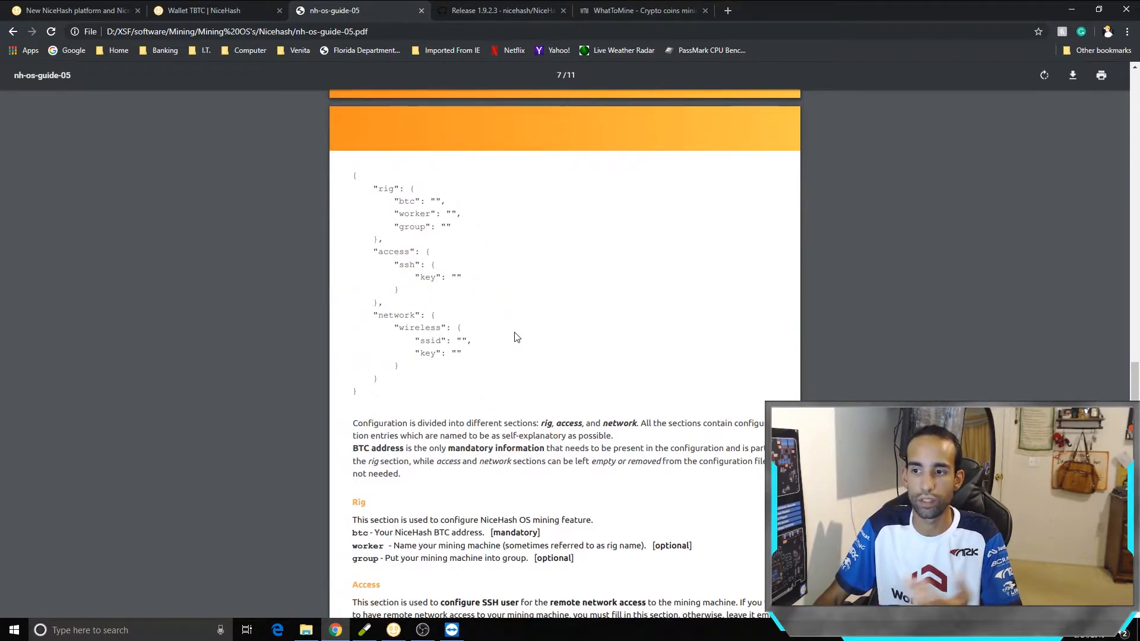
pyautogui.scroll(-3)
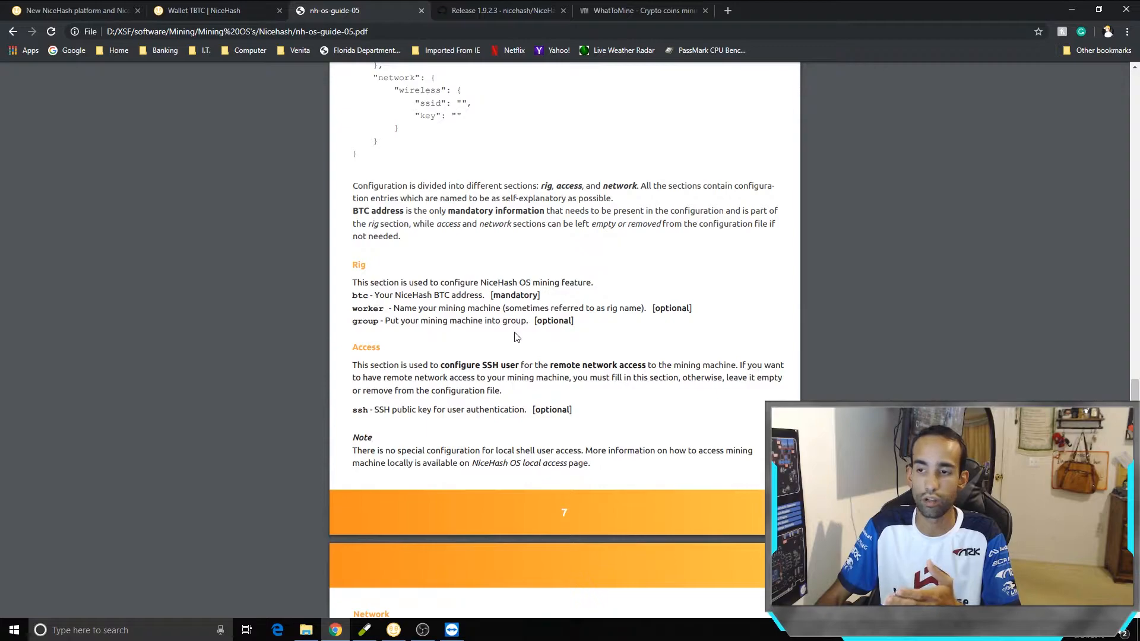
pyautogui.scroll(-3)
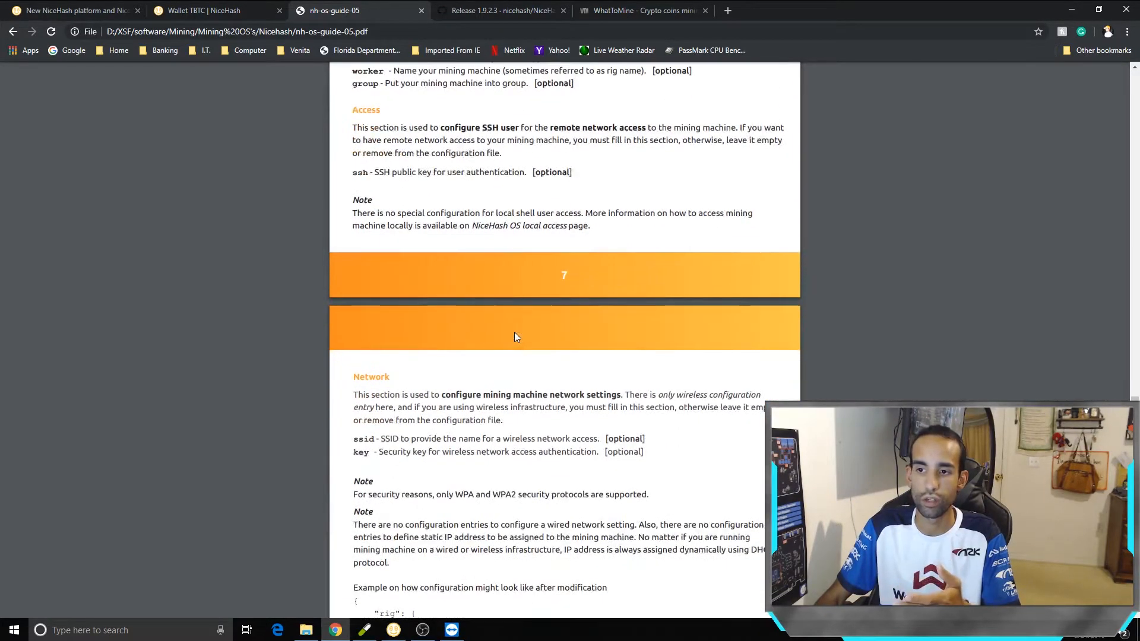
pyautogui.scroll(-3)
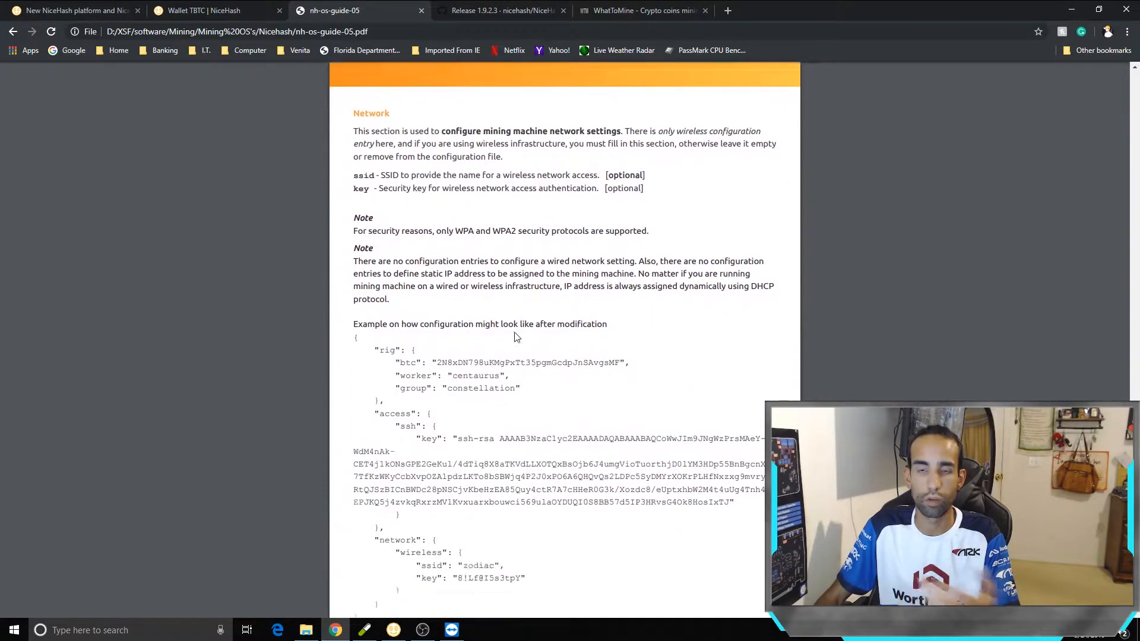
pyautogui.scroll(-3)
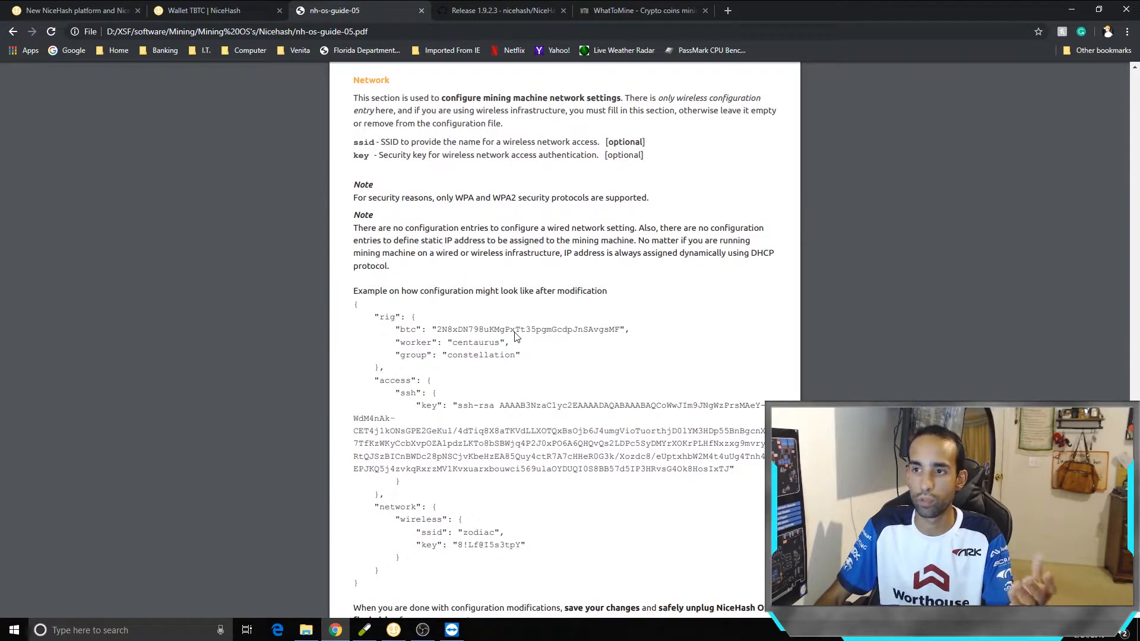
pyautogui.scroll(-3)
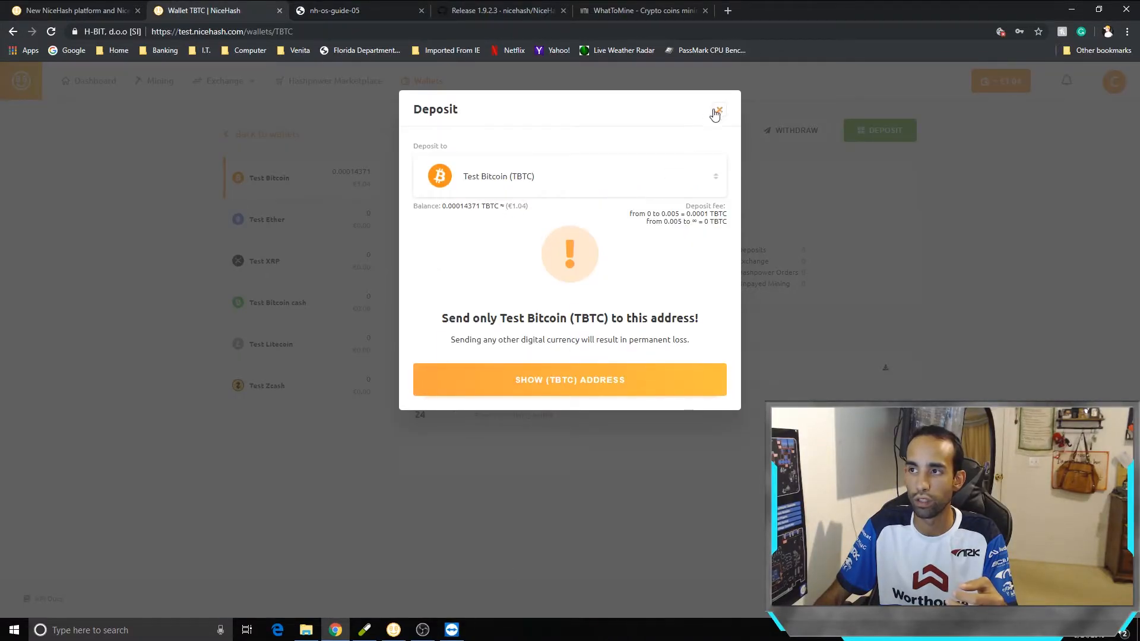
# Close the deposit dialog, dismiss the TeamViewer sponsored session popup, and return to Wallets Overview.
pyautogui.click(718, 111)
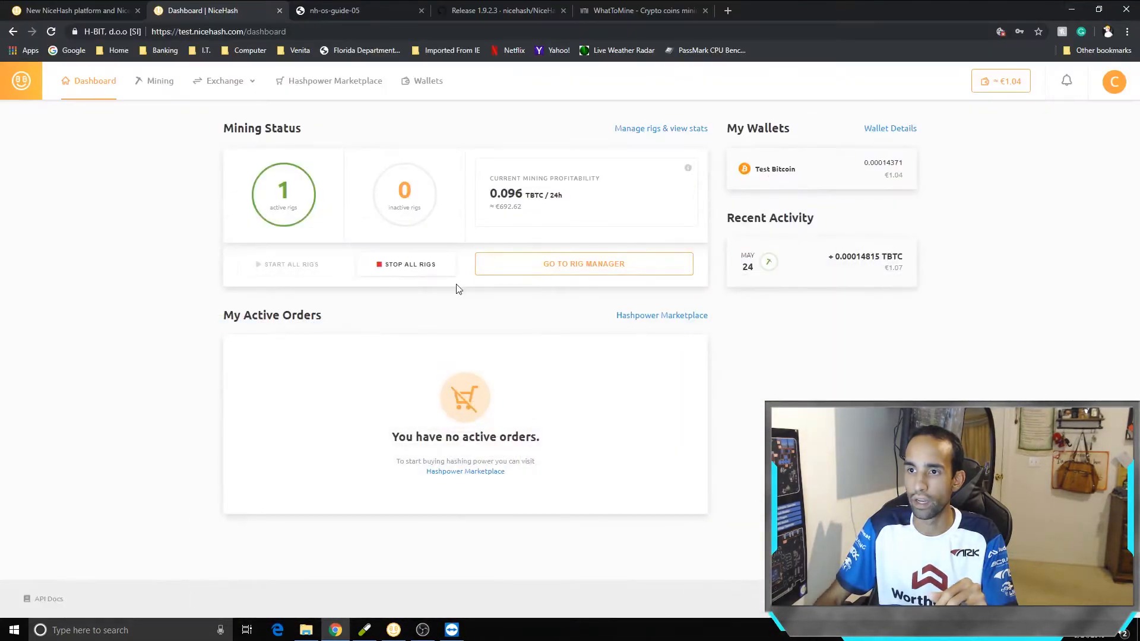
pyautogui.click(409, 263)
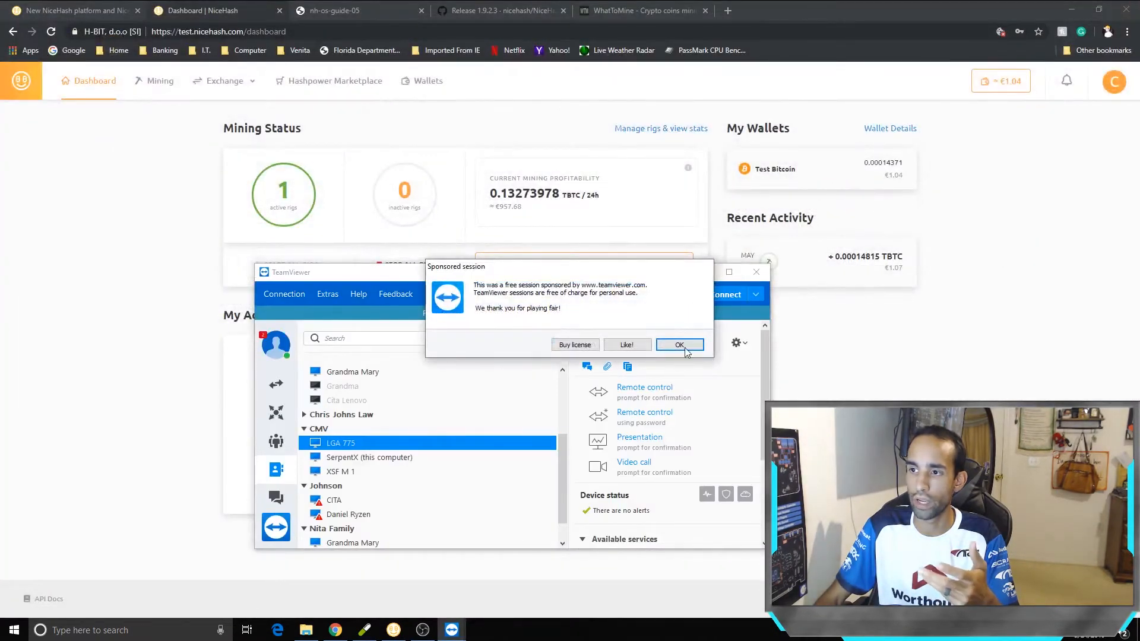
pyautogui.click(680, 344)
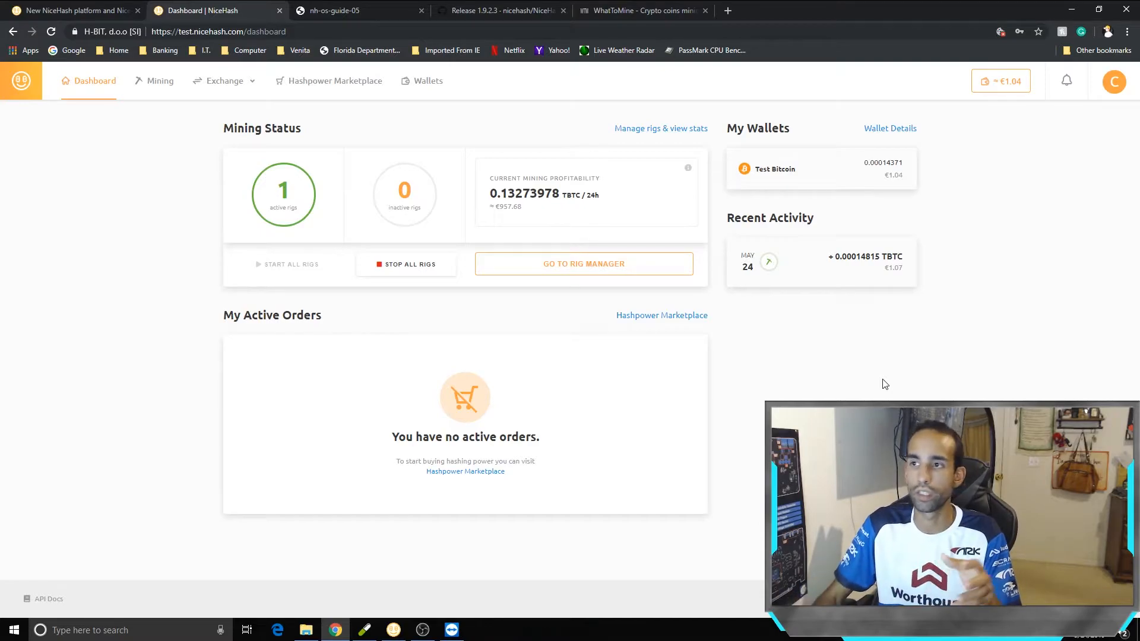
pyautogui.moveTo(833, 353)
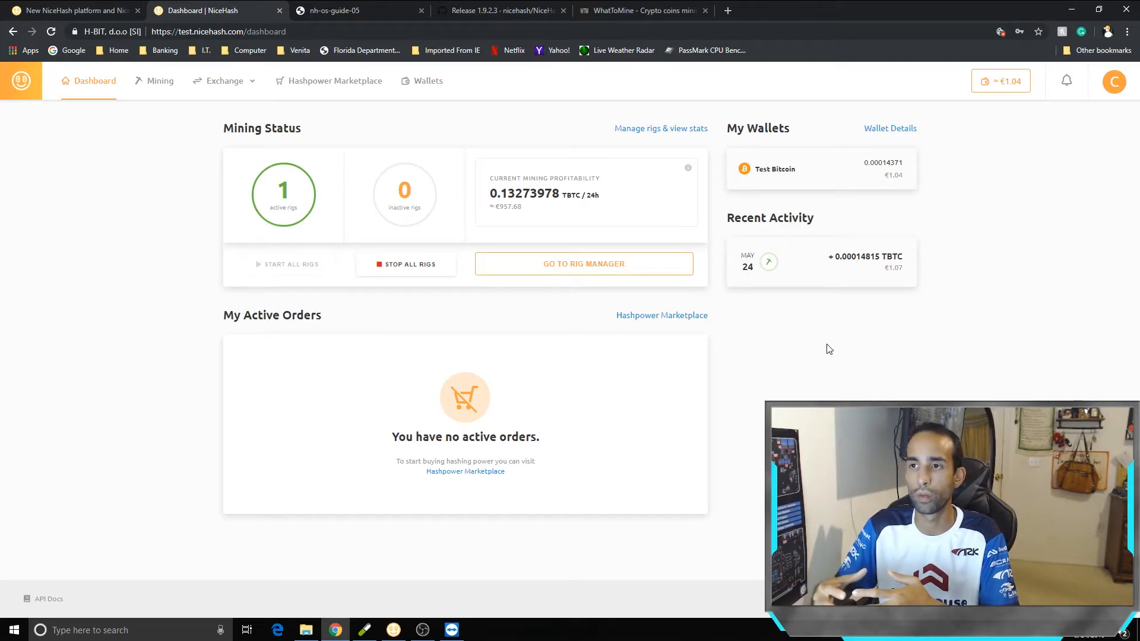
pyautogui.click(427, 81)
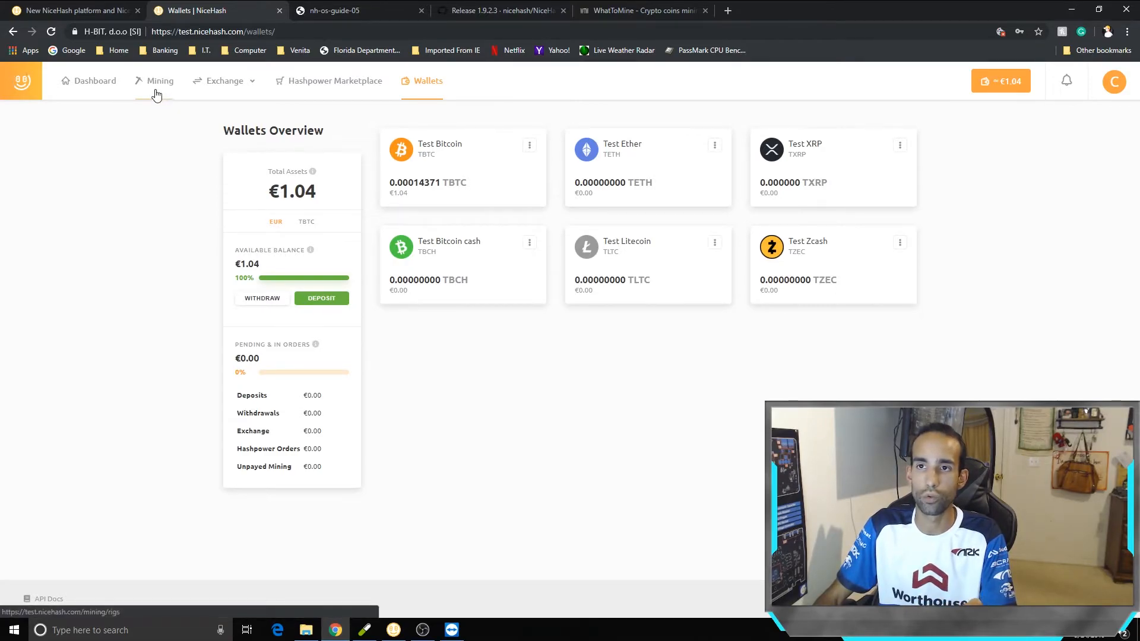
# Review the rig manager, projected income stats and hashpower orders, then view the NiceHashMinerTest 1.9.2.3 release.
pyautogui.click(160, 81)
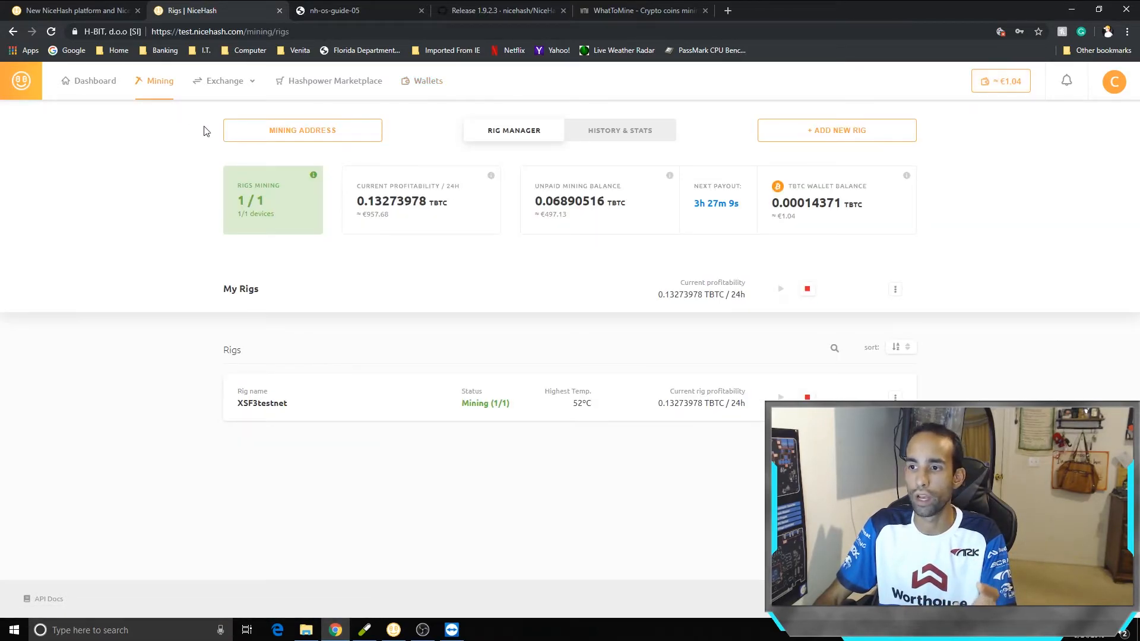
pyautogui.click(619, 130)
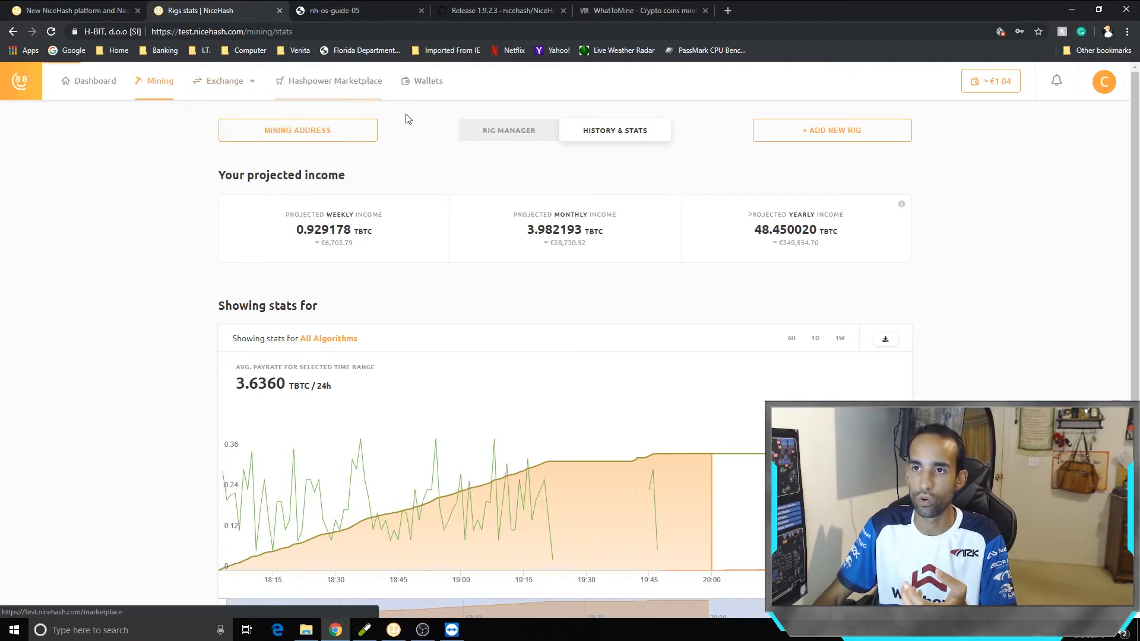
pyautogui.click(335, 81)
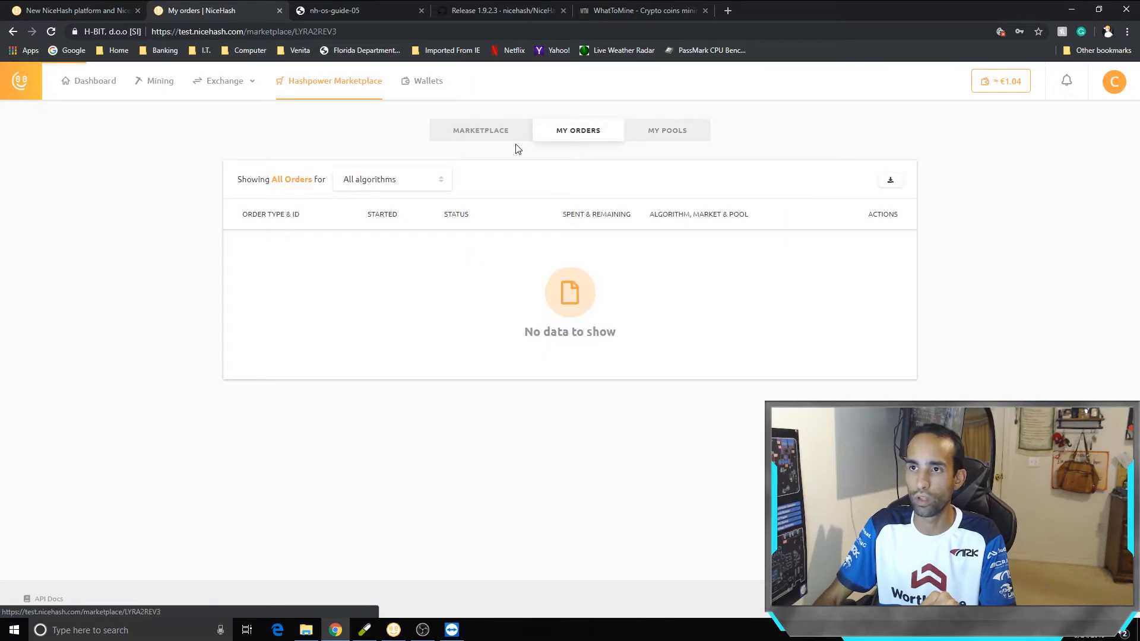
pyautogui.click(428, 80)
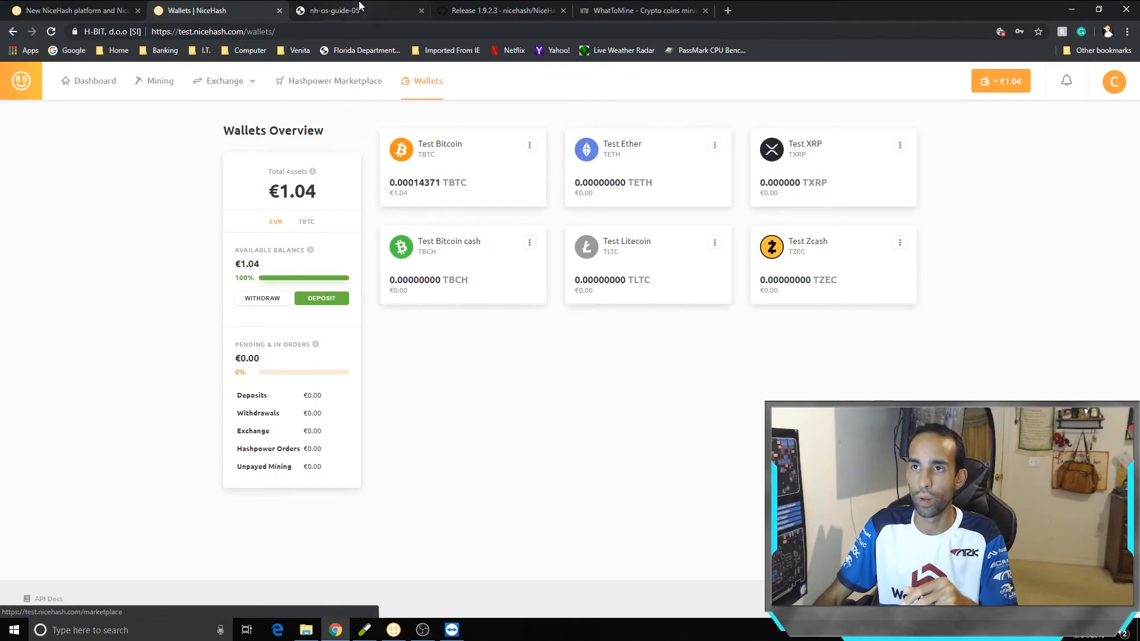
pyautogui.click(502, 10)
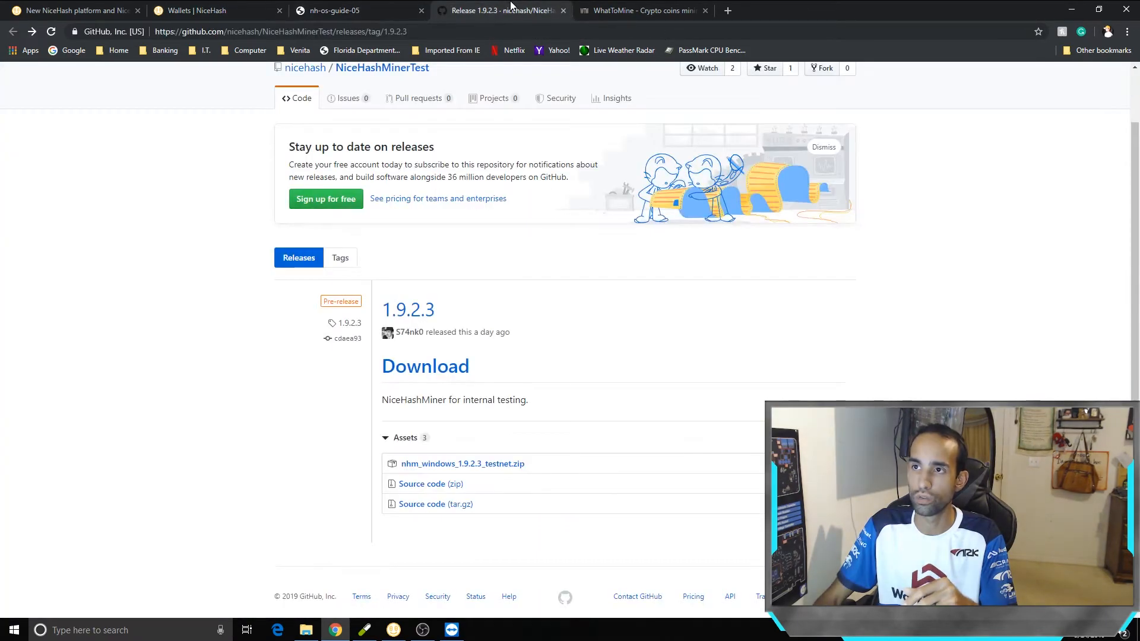
# Show WhatToMine's GPU profitability table listing Nicehash-Beam, Nicehash-Ethash and Beam rewards.
pyautogui.click(643, 10)
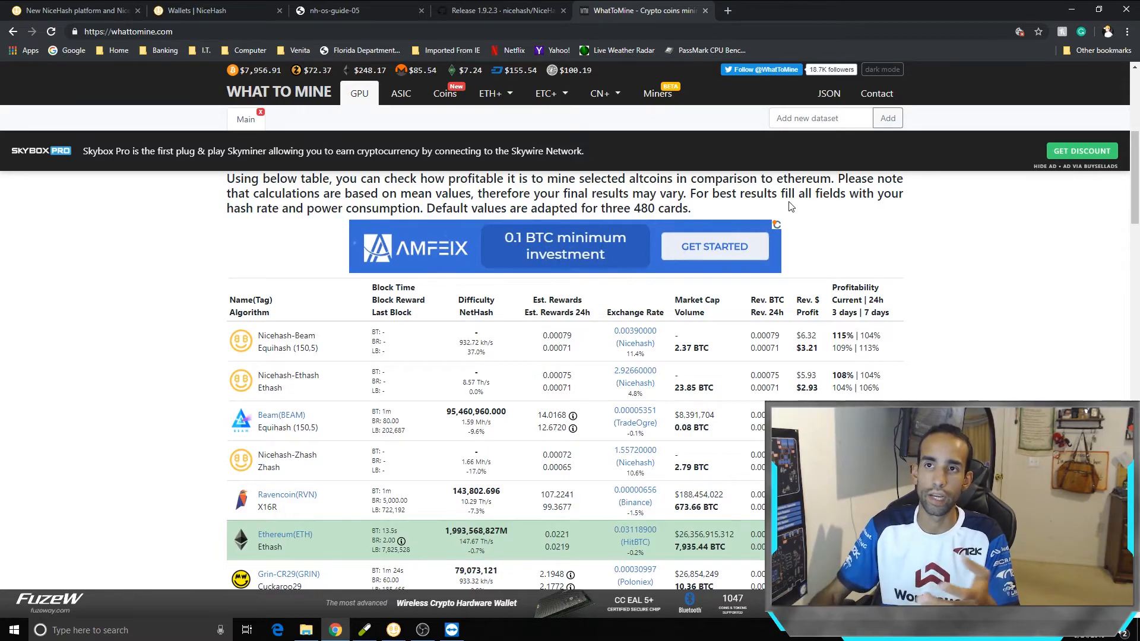
# Glance between the wallets overview and the beta announcement, ending on the NiceHash OS beta guide PDF.
pyautogui.click(210, 10)
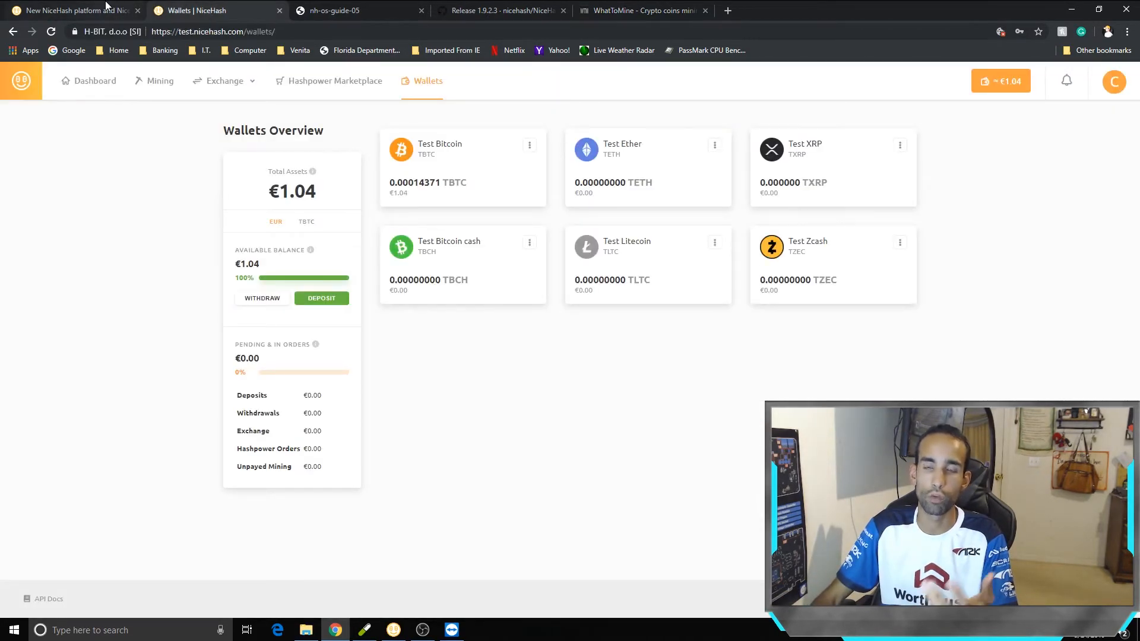
pyautogui.click(72, 10)
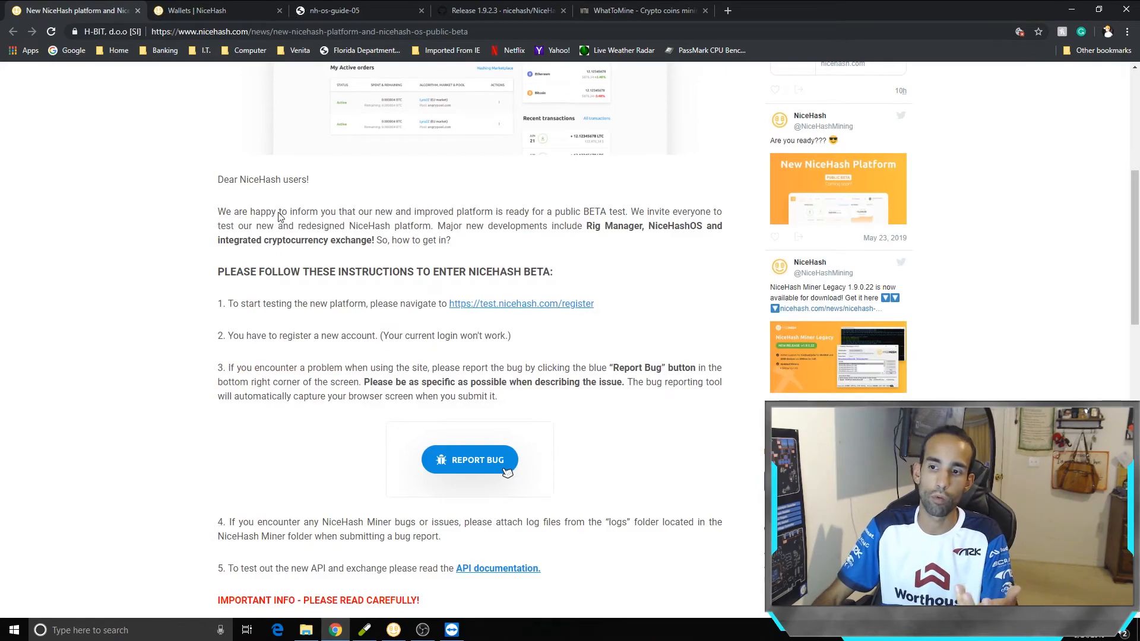
pyautogui.click(211, 11)
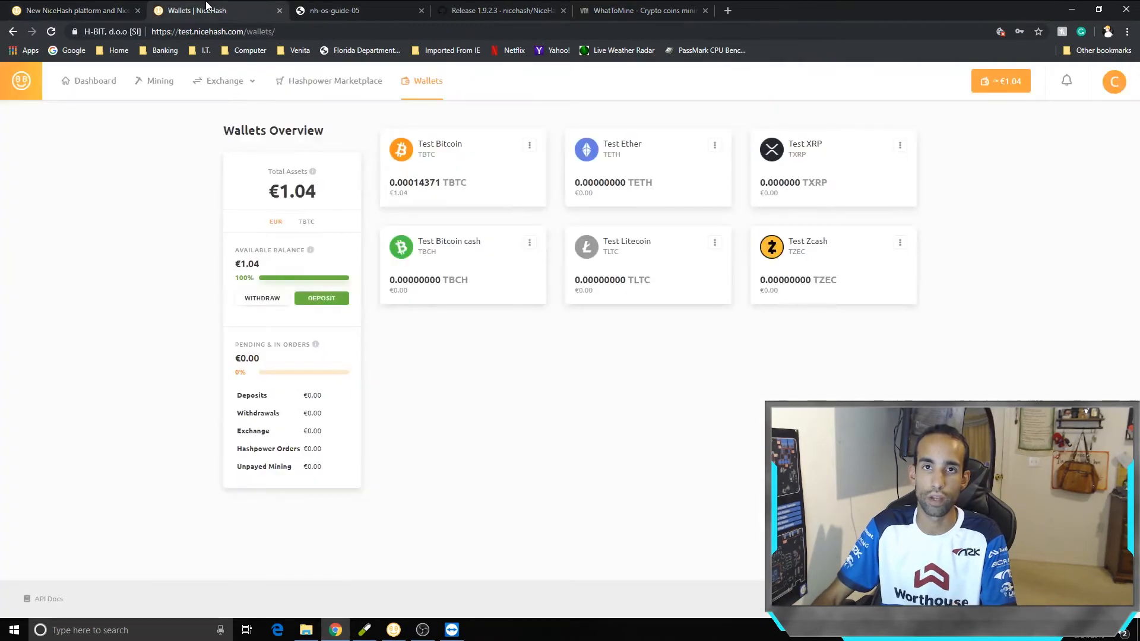
pyautogui.moveTo(661, 321)
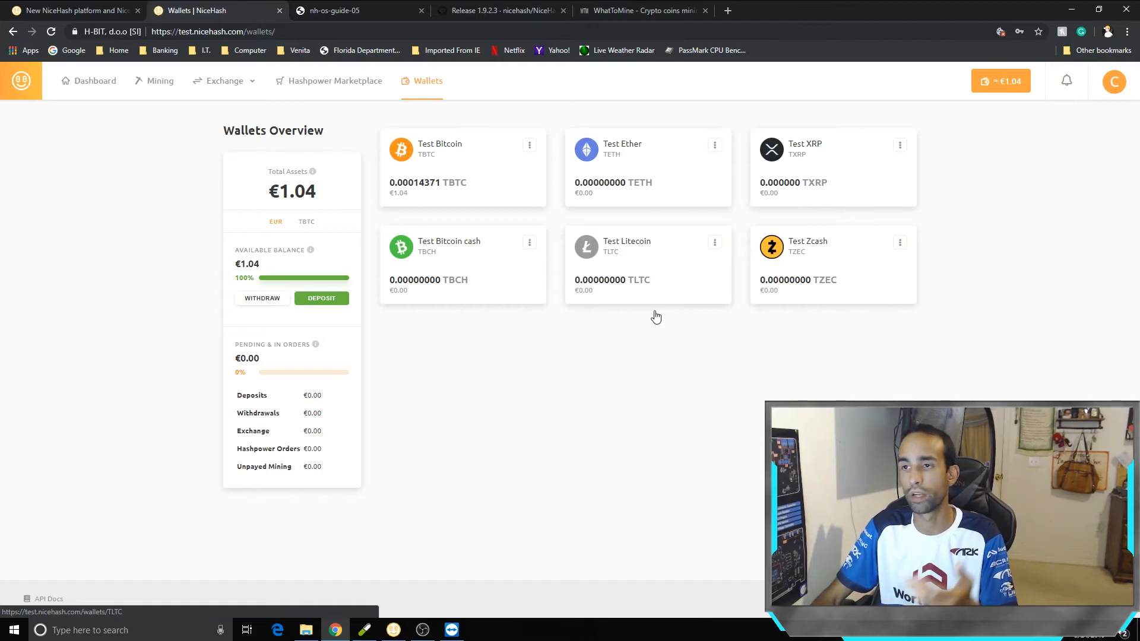
pyautogui.click(73, 10)
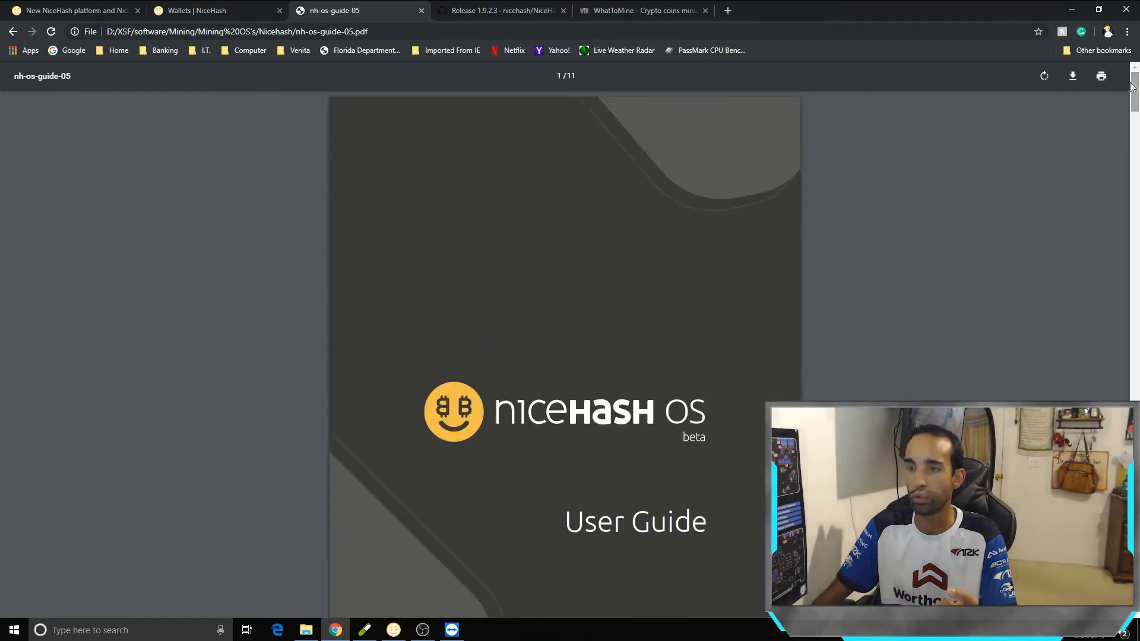
# Return to the 'New NiceHash platform and NiceHash OS' public BETA announcement page.
pyautogui.click(73, 10)
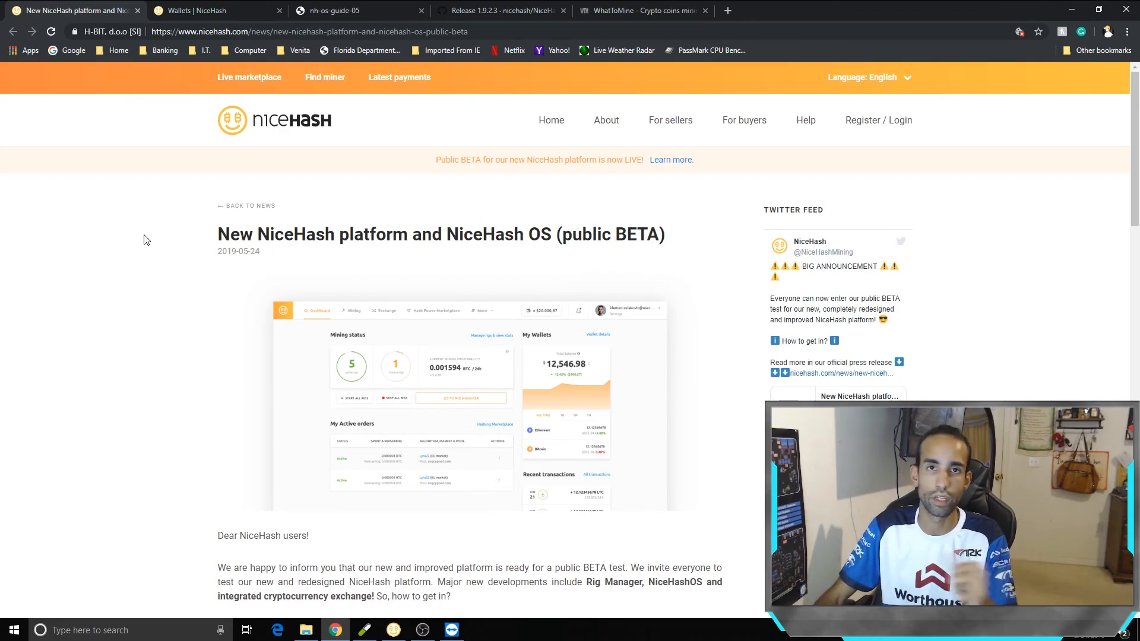
pyautogui.moveTo(242, 282)
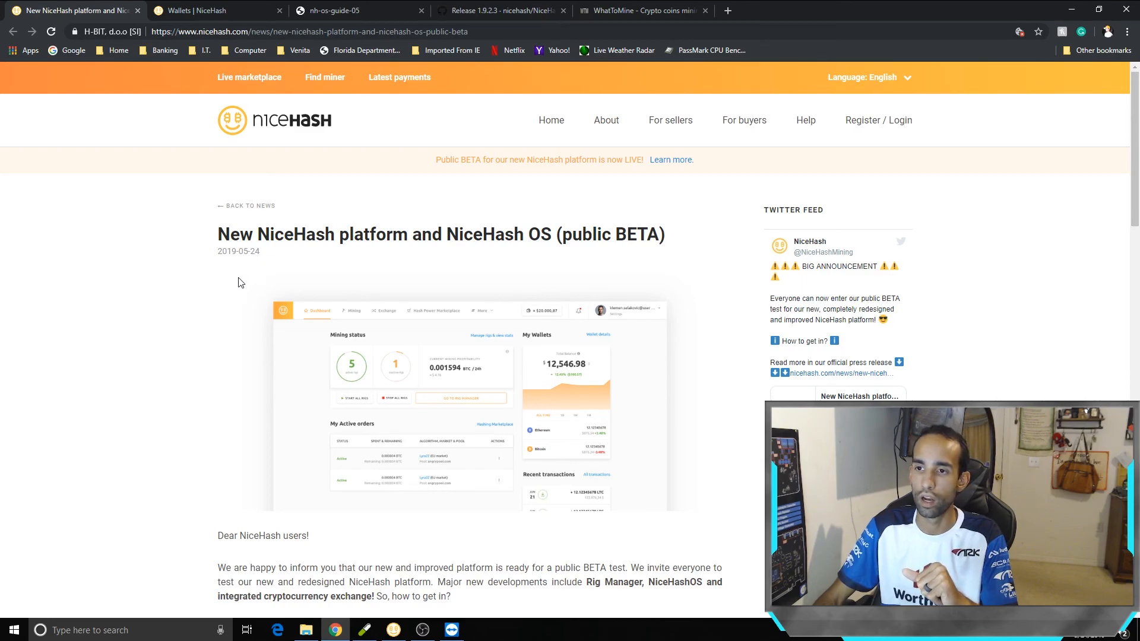